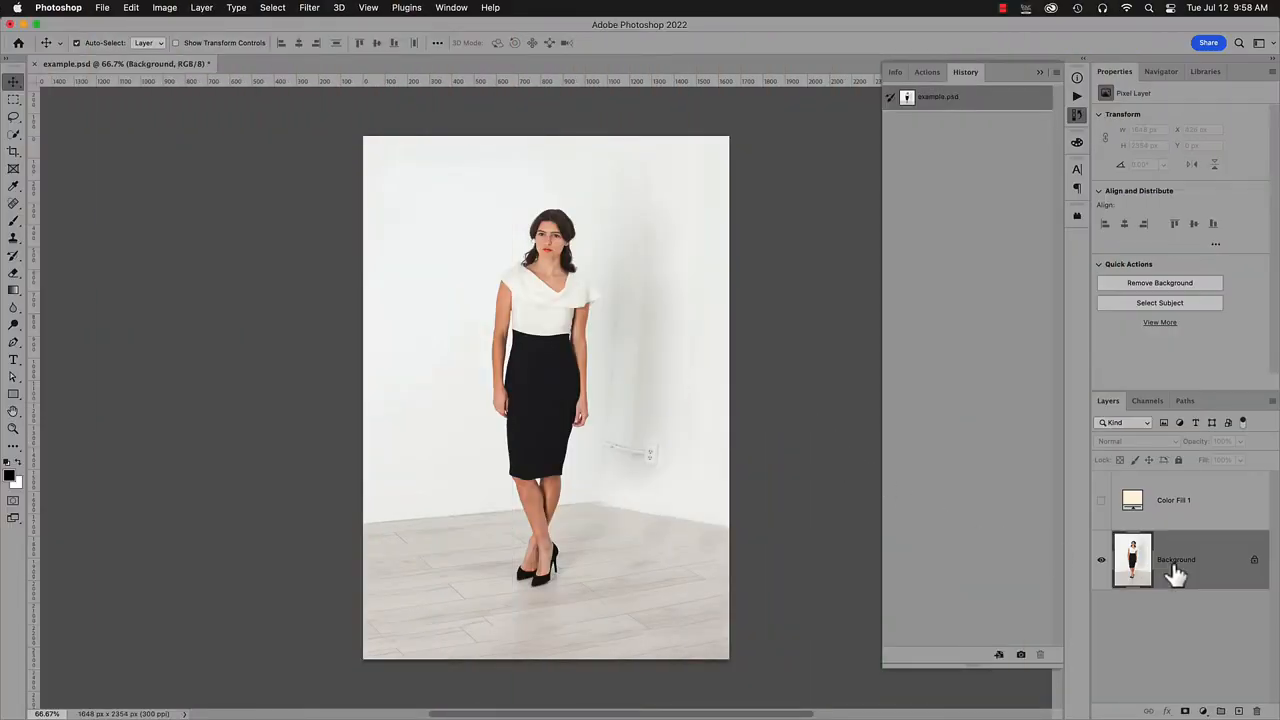
Test a wider canvas on the plain photo layer, then revert the document to its original state.
left_click(1185, 711)
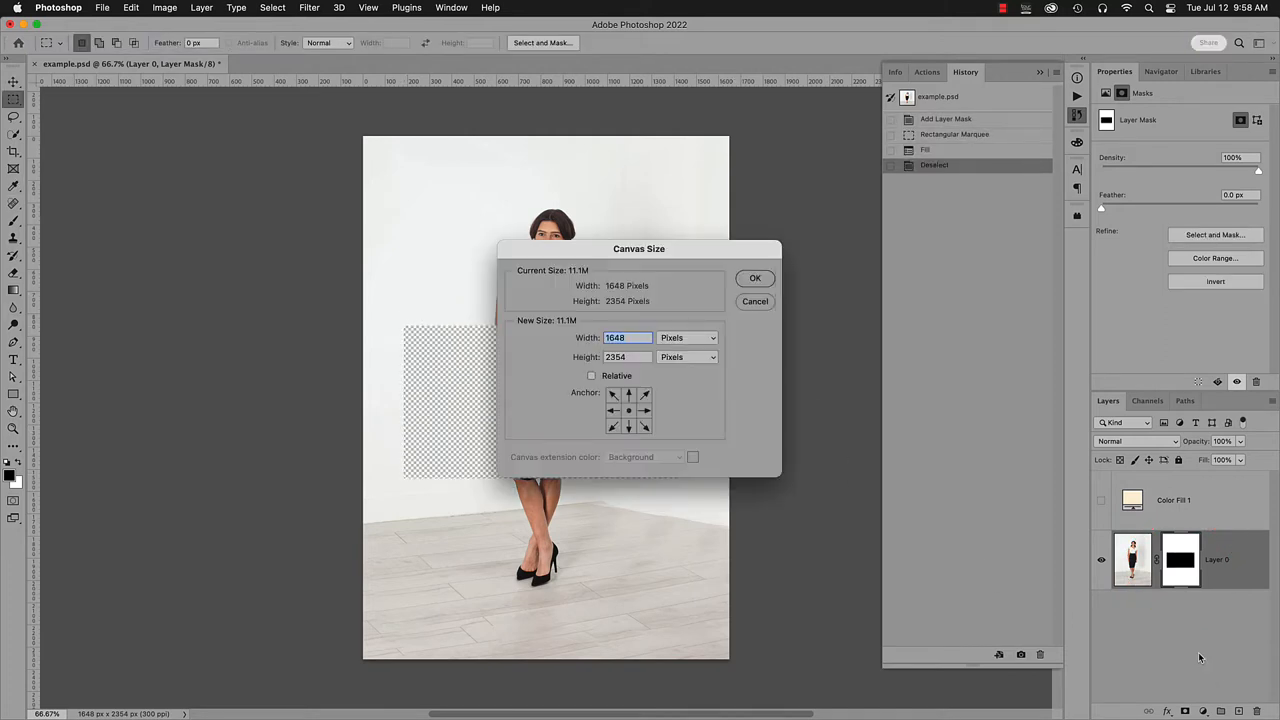
left_click(755, 277)
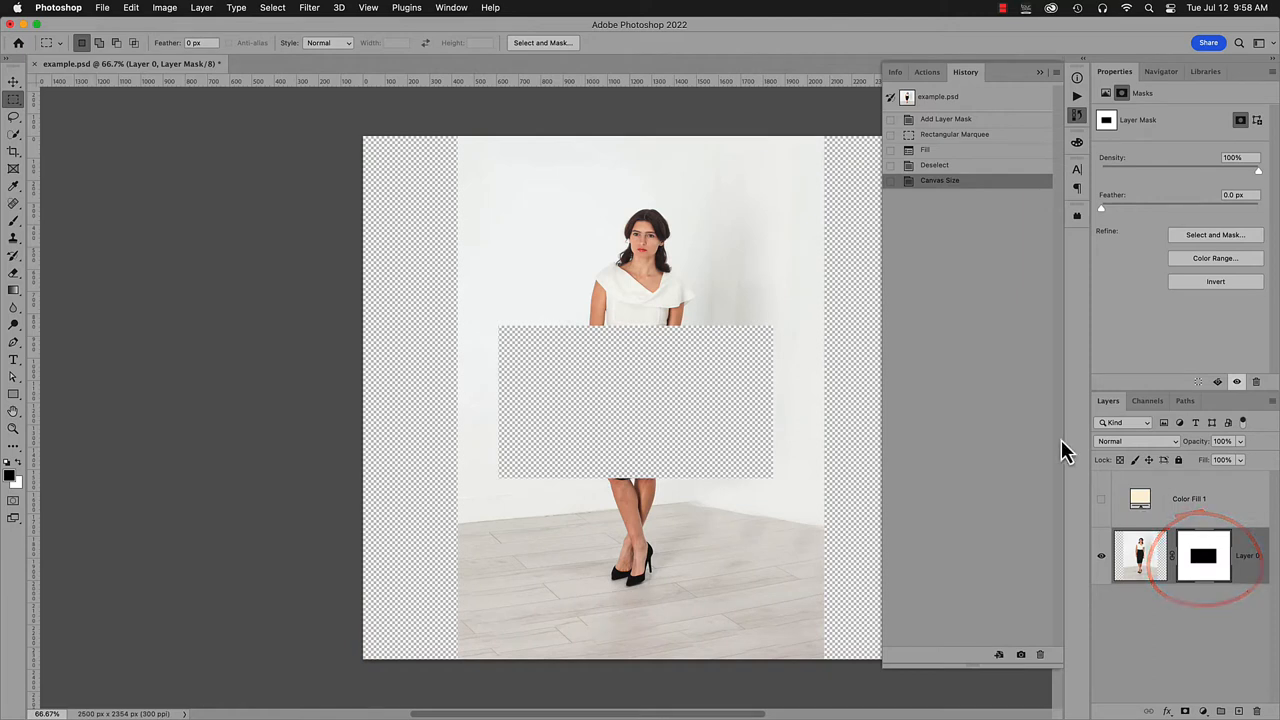
left_click(937, 96)
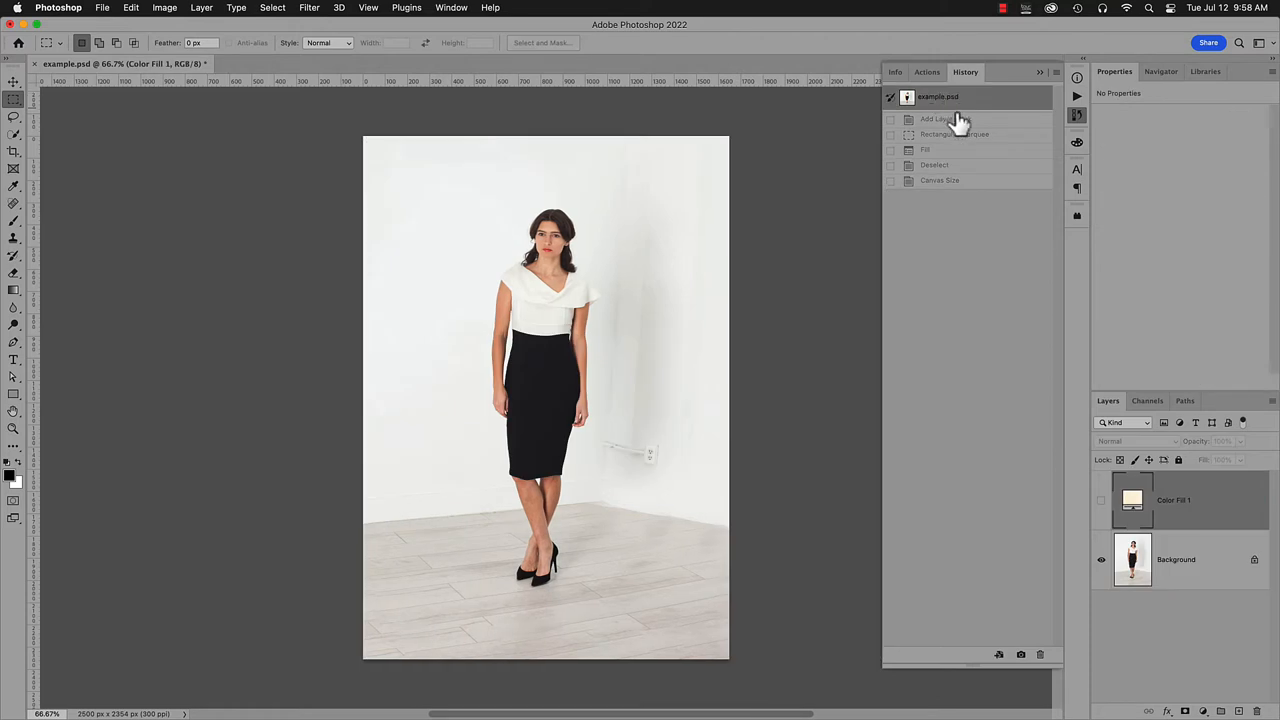
Try a hide-all mask with a rectangle across the model's midsection, test the wider canvas, then revert.
left_click(1175, 559)
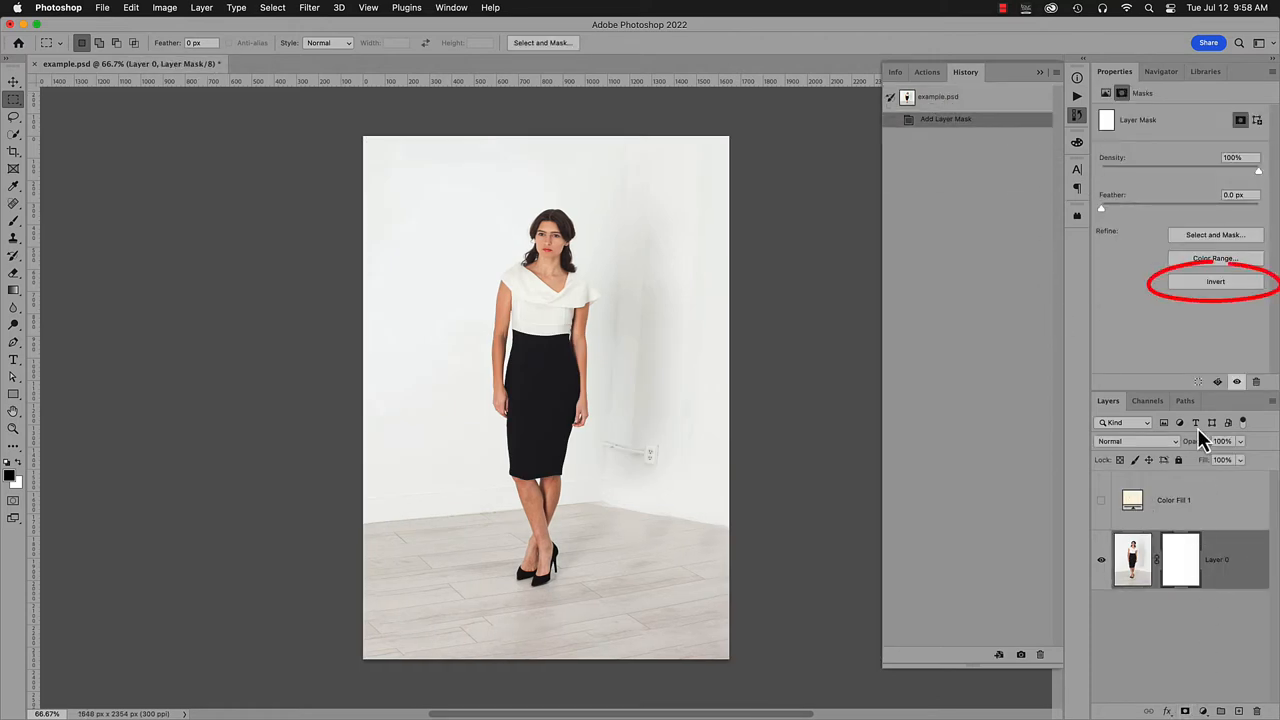
left_click(1215, 281)
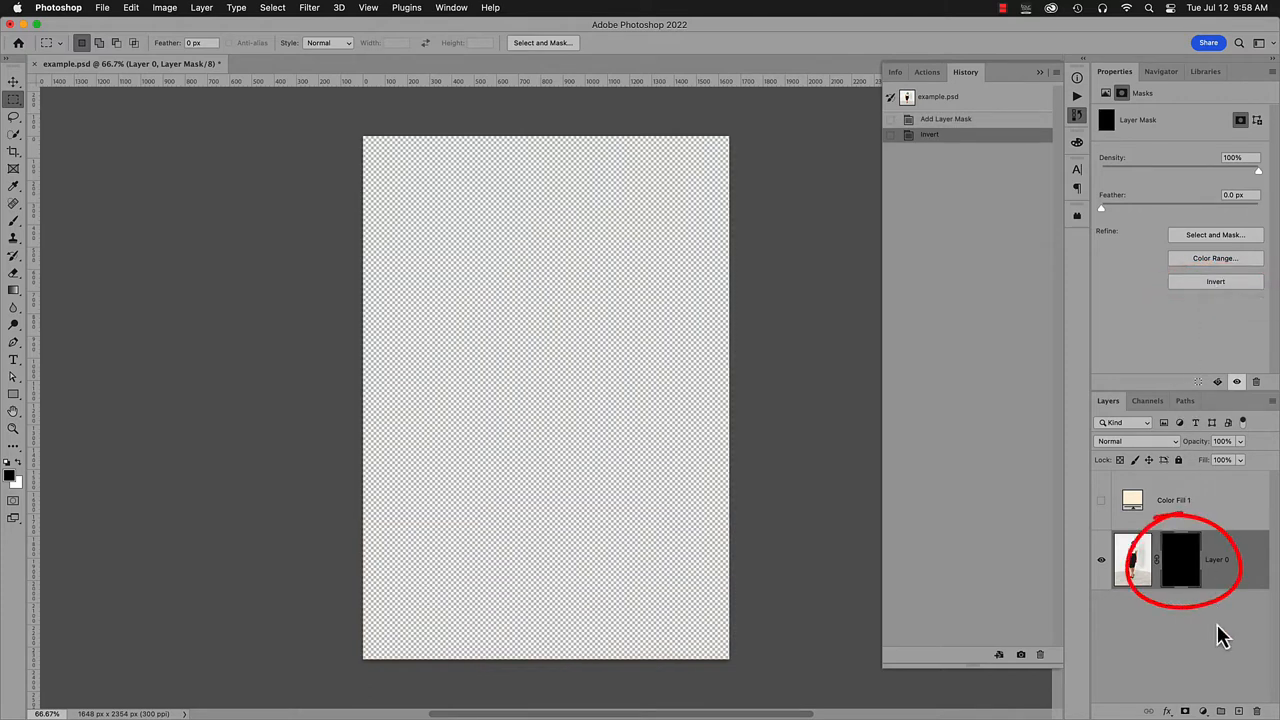
left_click_drag(465, 315, 658, 465)
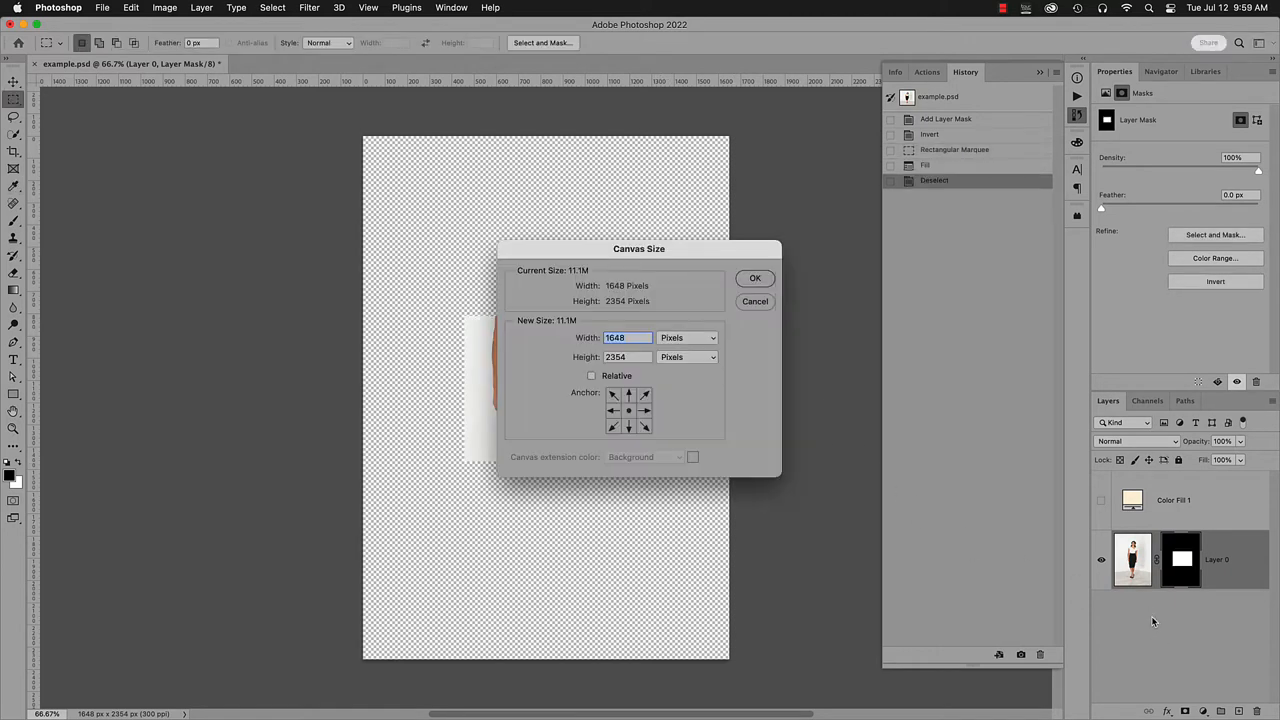
left_click(755, 278)
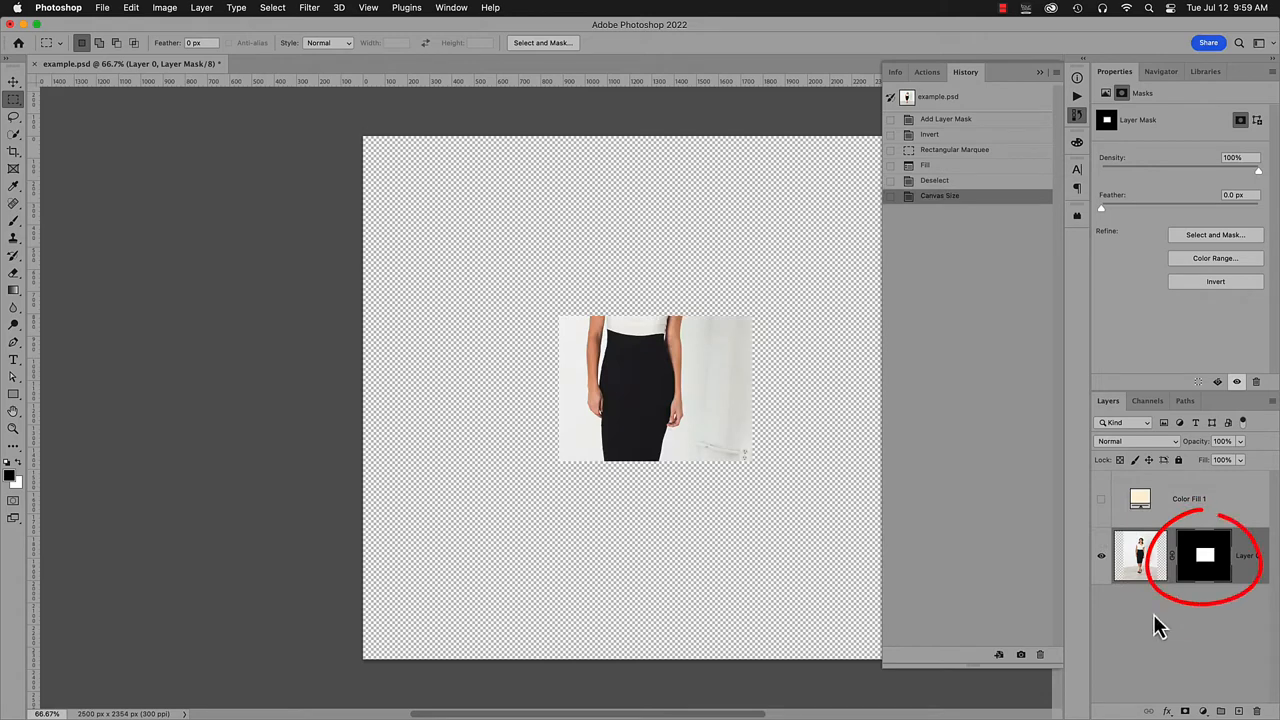
mouse_move(1145, 610)
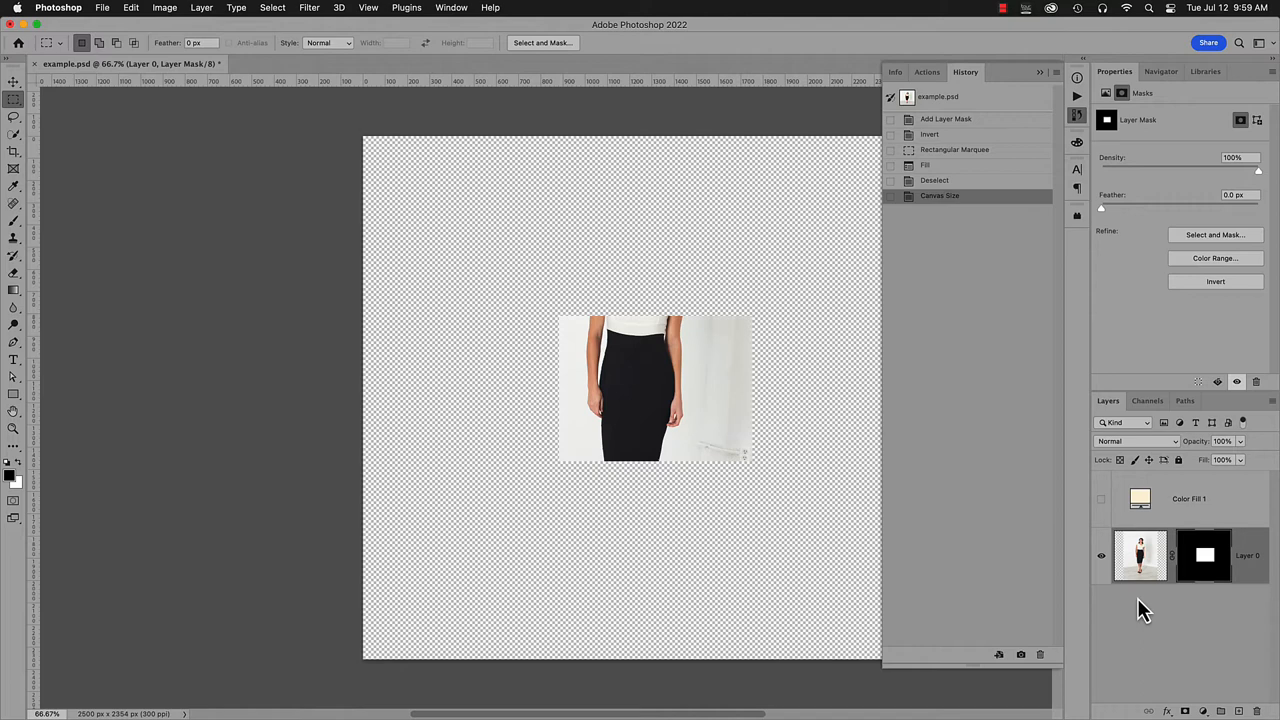
mouse_move(930, 185)
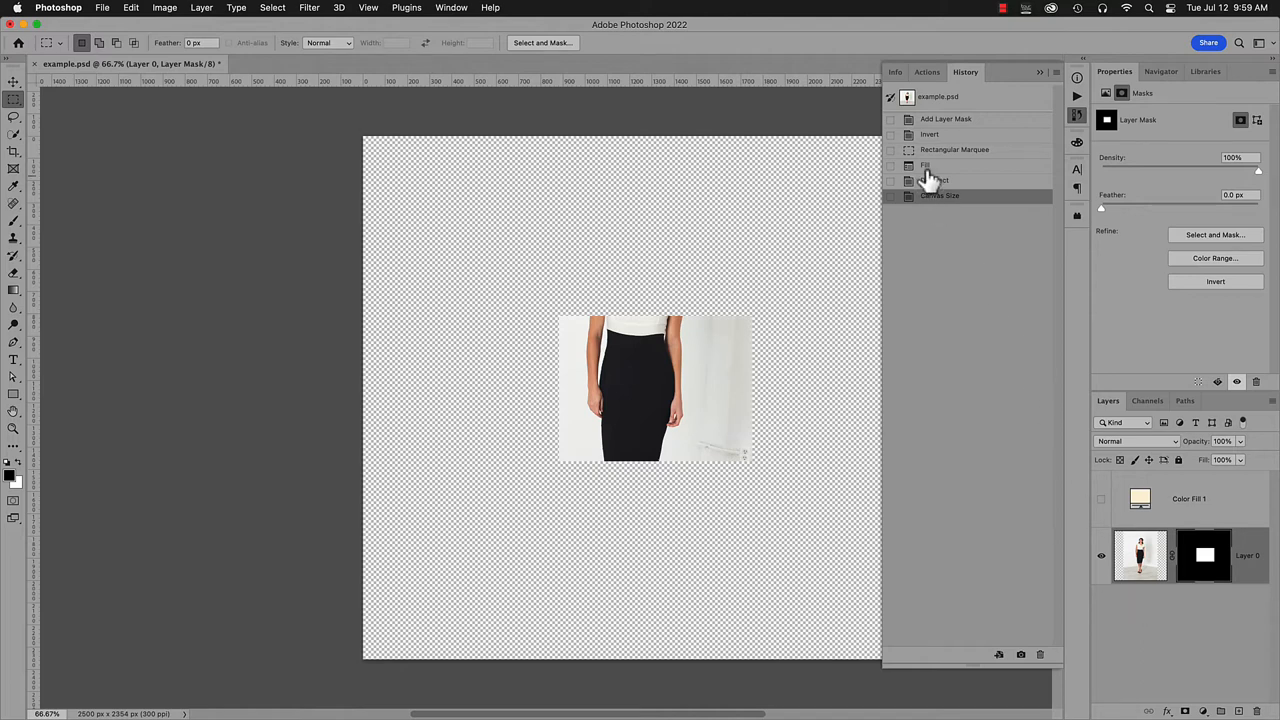
left_click(938, 96)
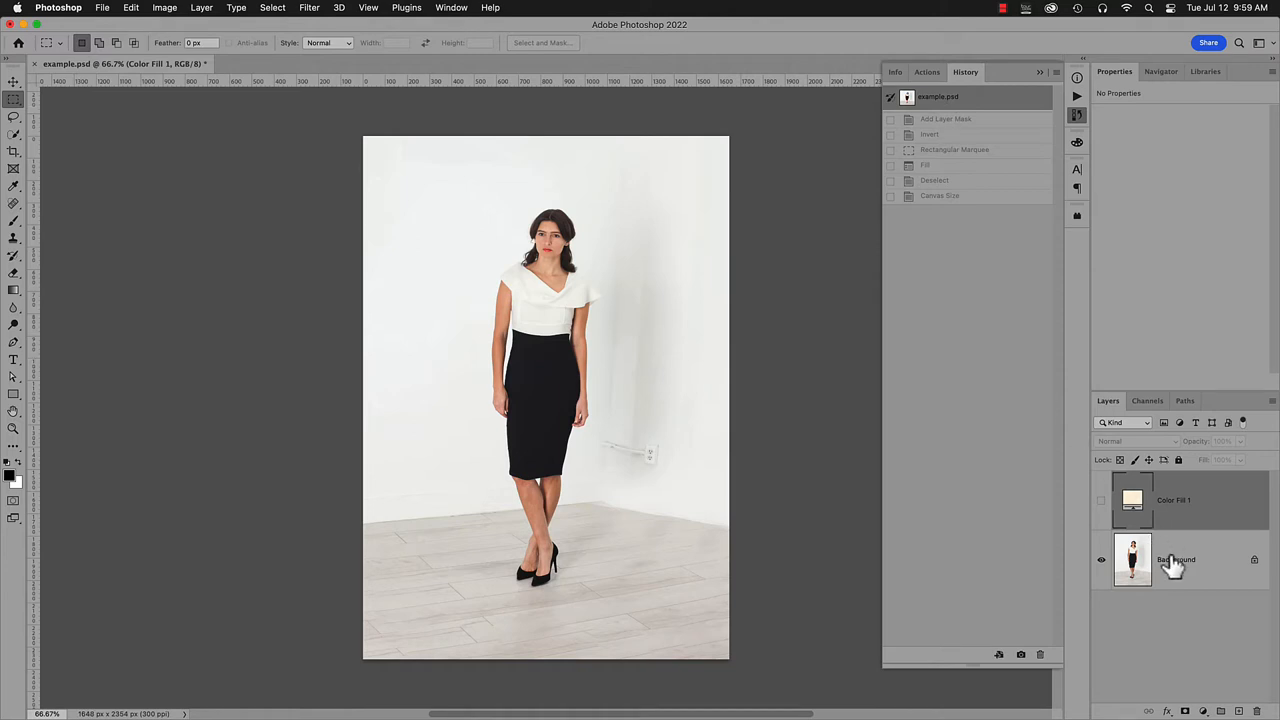
Mask the model with Select Subject, test the 2500 px canvas width, and step back before the enlargement.
left_click(1176, 559)
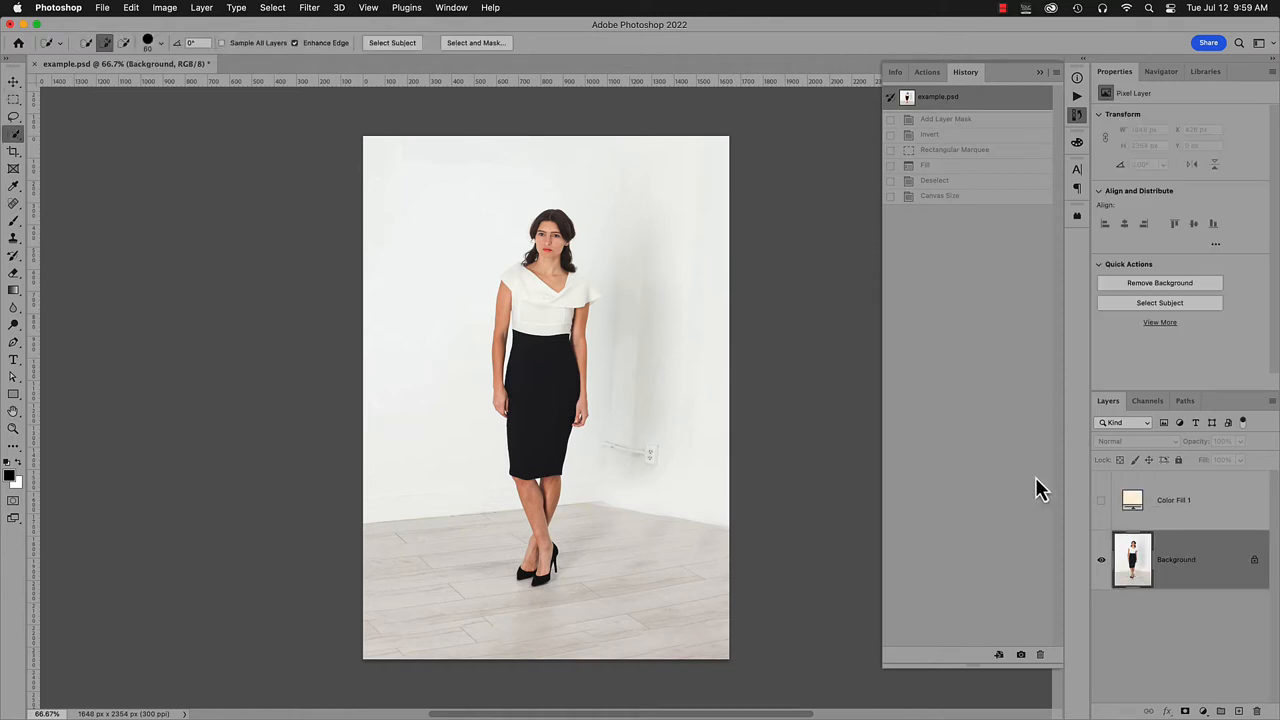
left_click(1159, 302)
type("2500")
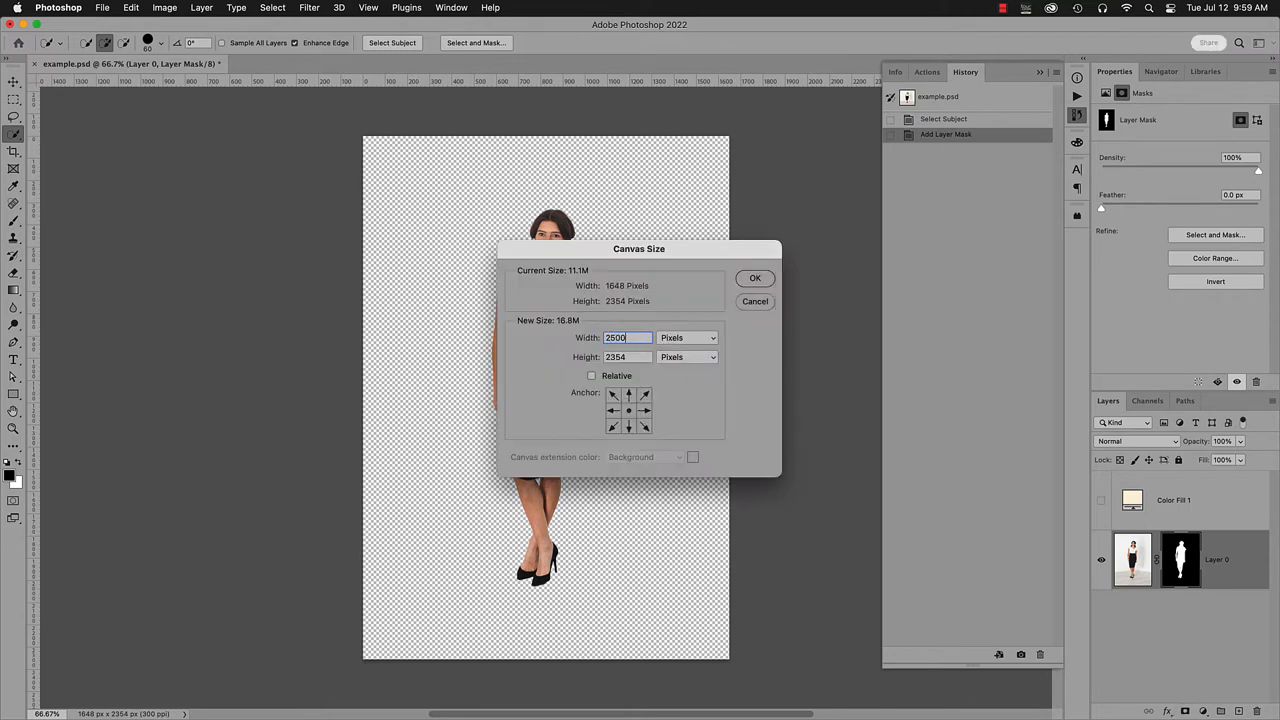
left_click(755, 277)
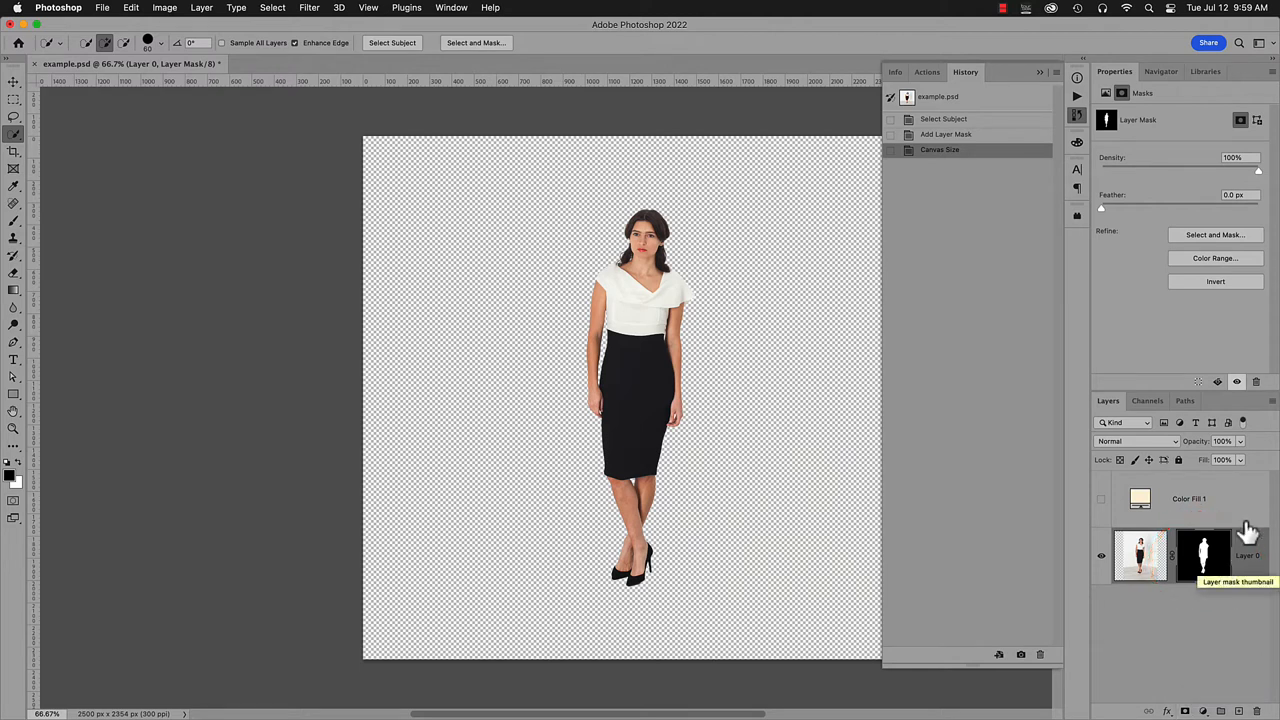
left_click(945, 134)
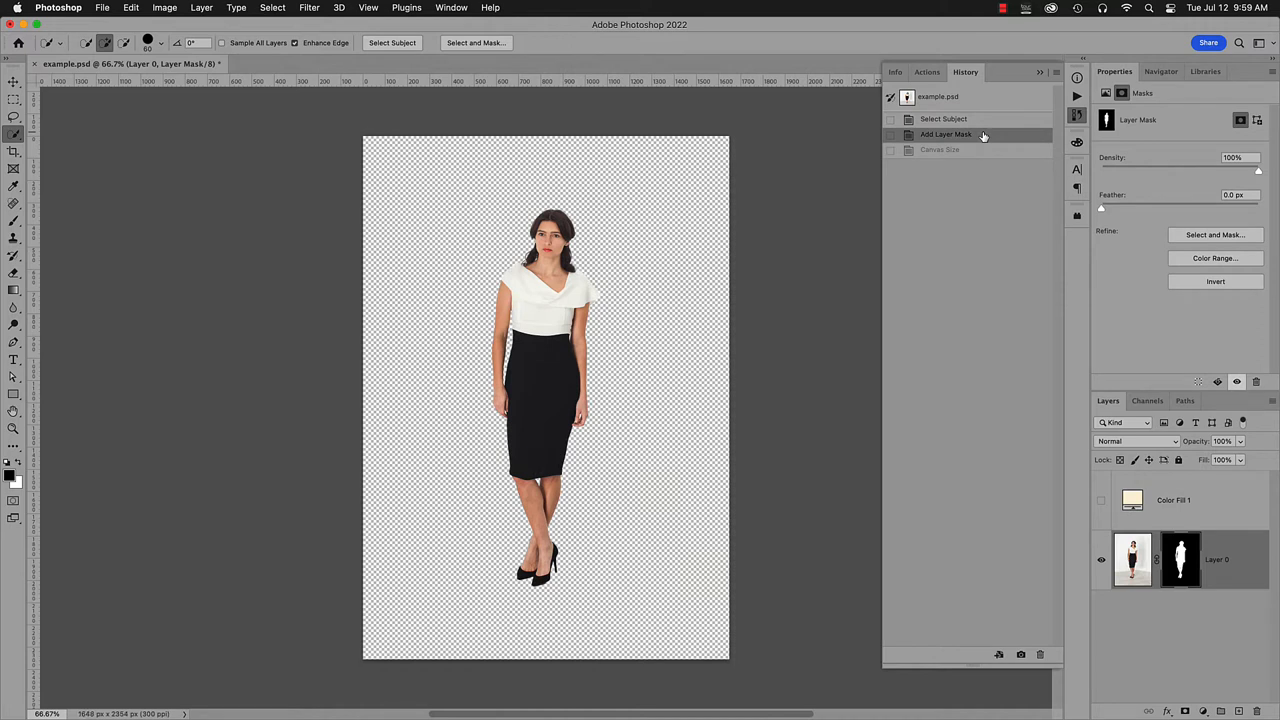
mouse_move(1115, 542)
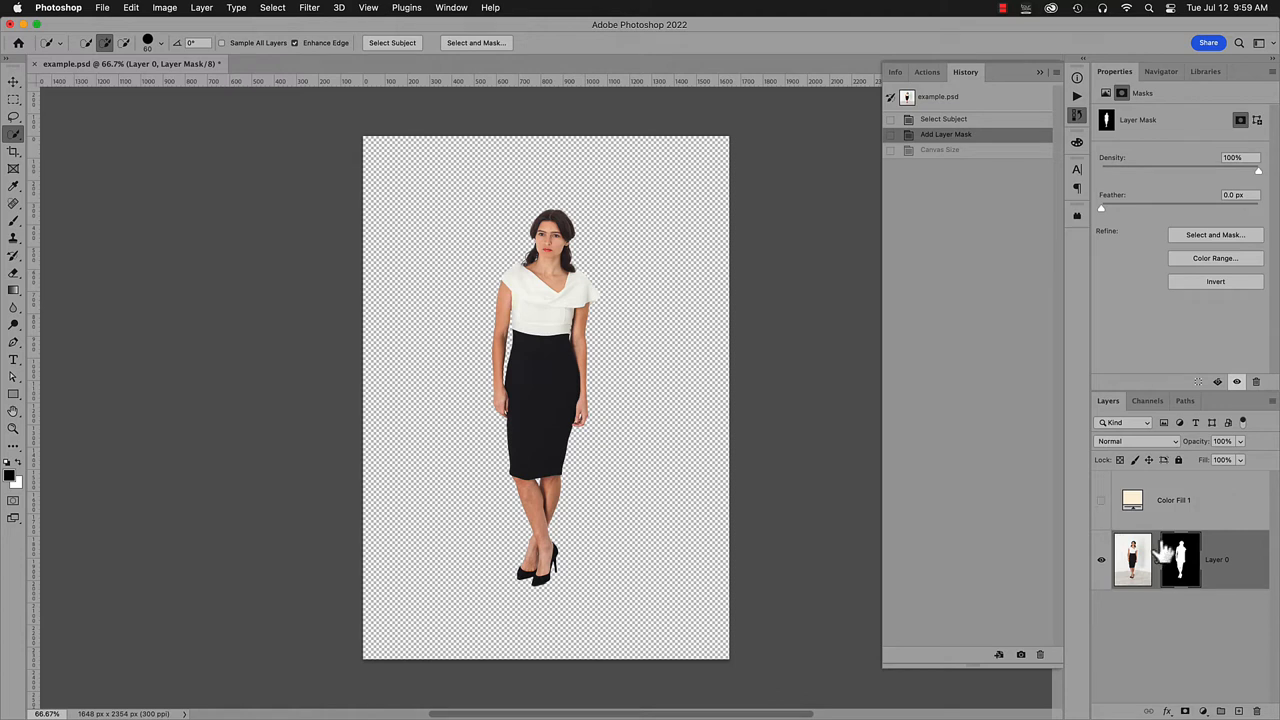
Load the model mask as a selection, mask the cream Color Fill 1 layer inverted, and widen the canvas.
left_click(1180, 559)
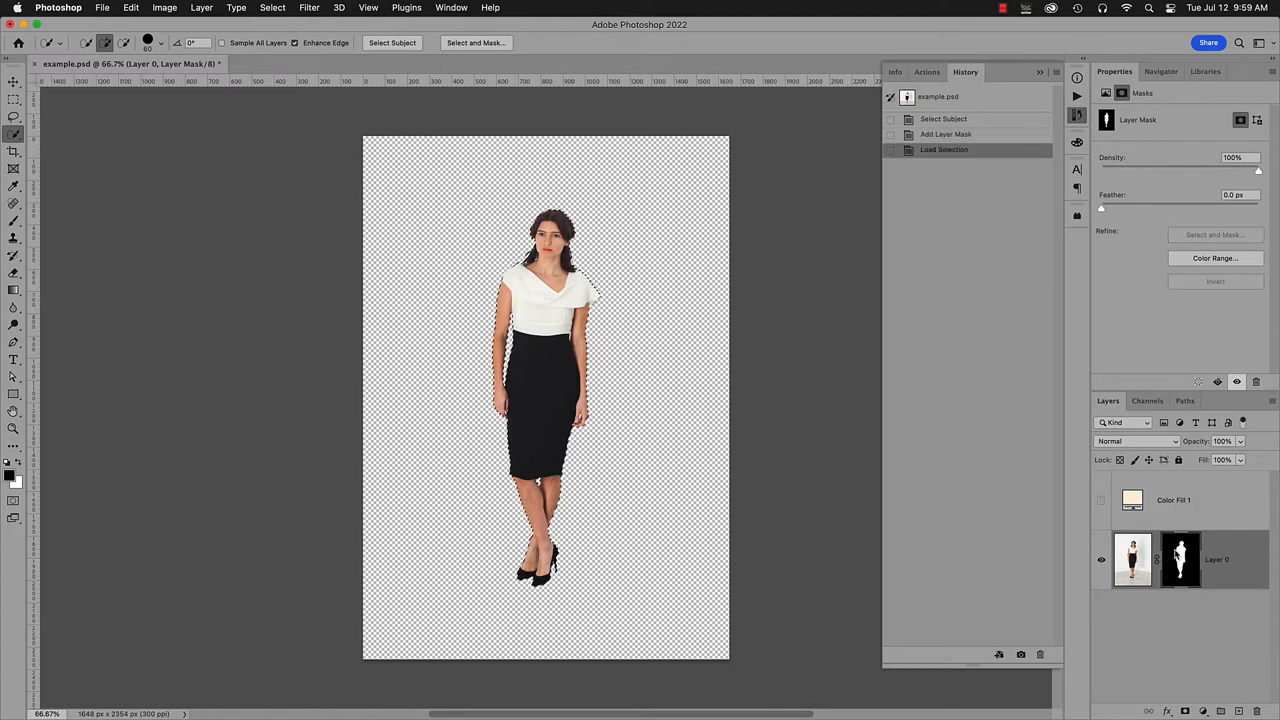
left_click(1101, 500)
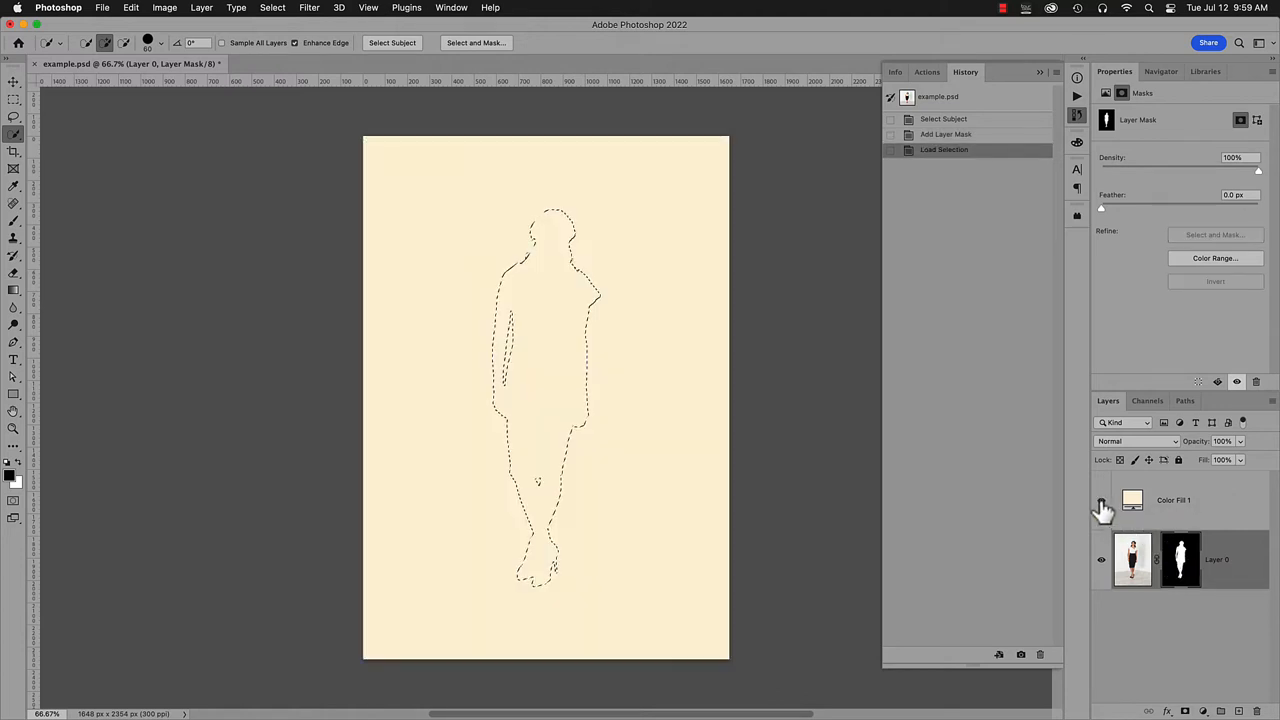
left_click(1101, 500)
type("25")
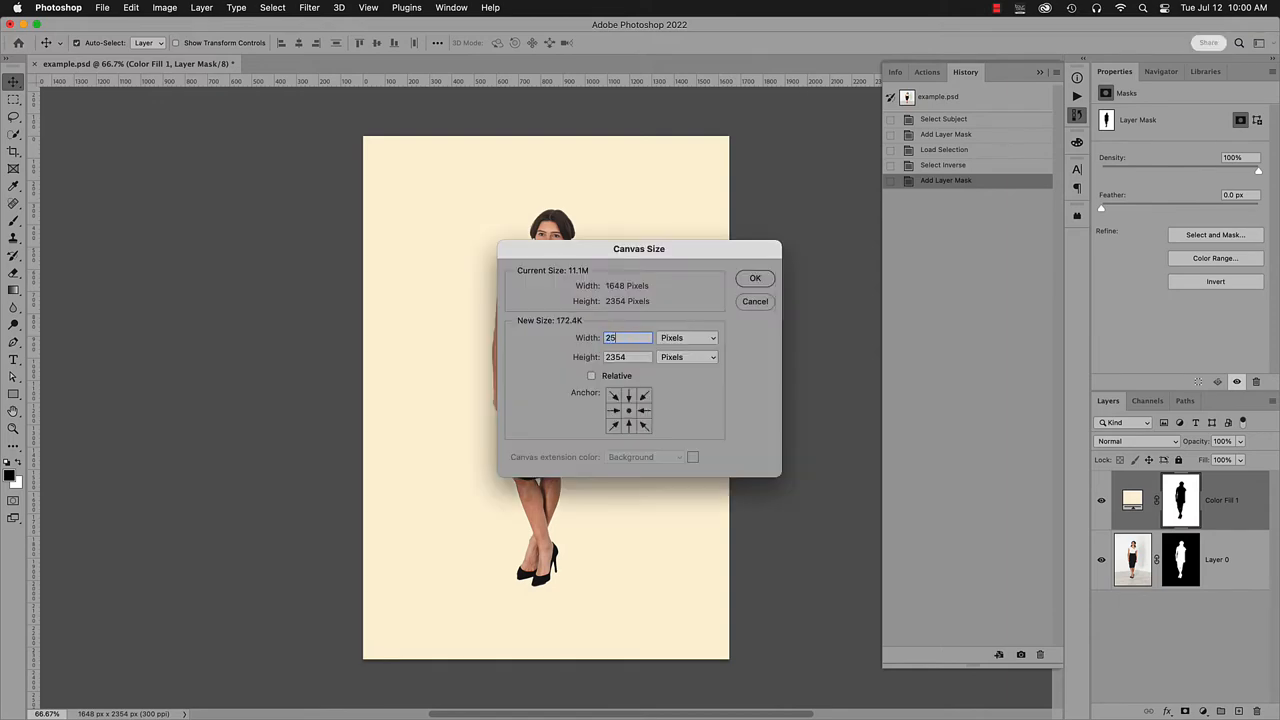
left_click(755, 278)
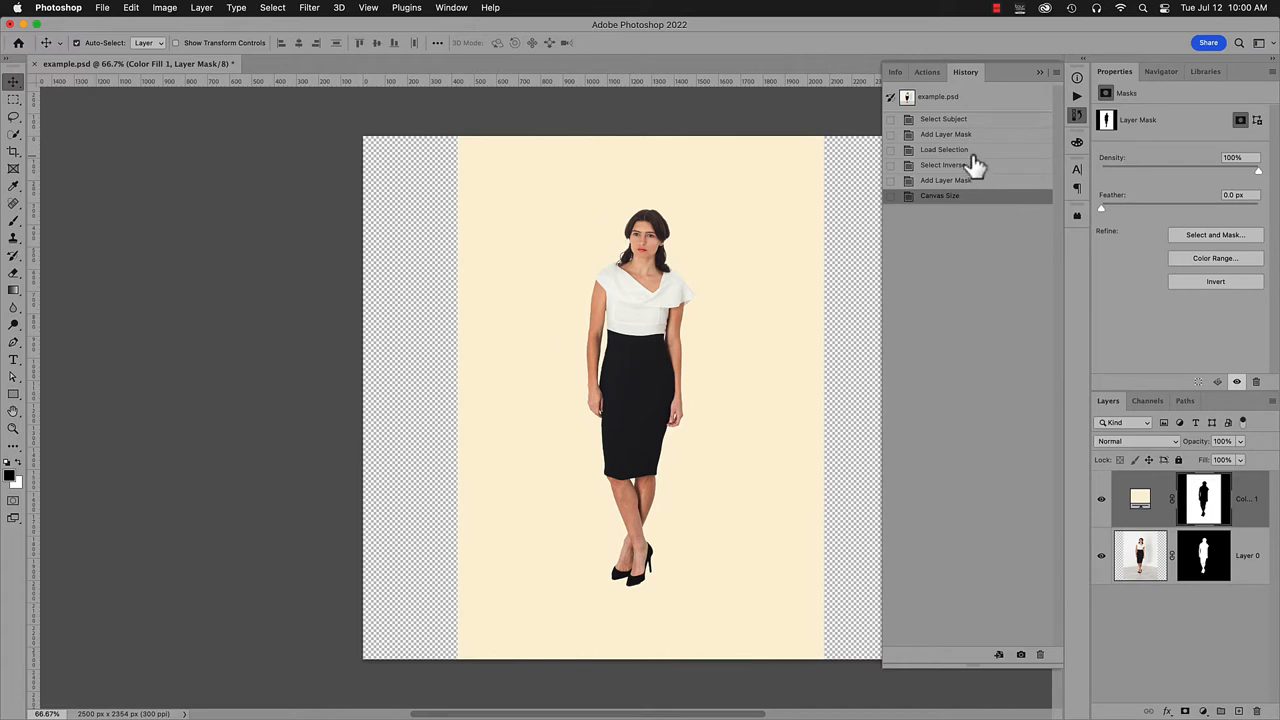
Step back before the enlargement and reset the canvas width to 2500 px with the cream fill intact.
left_click(944, 149)
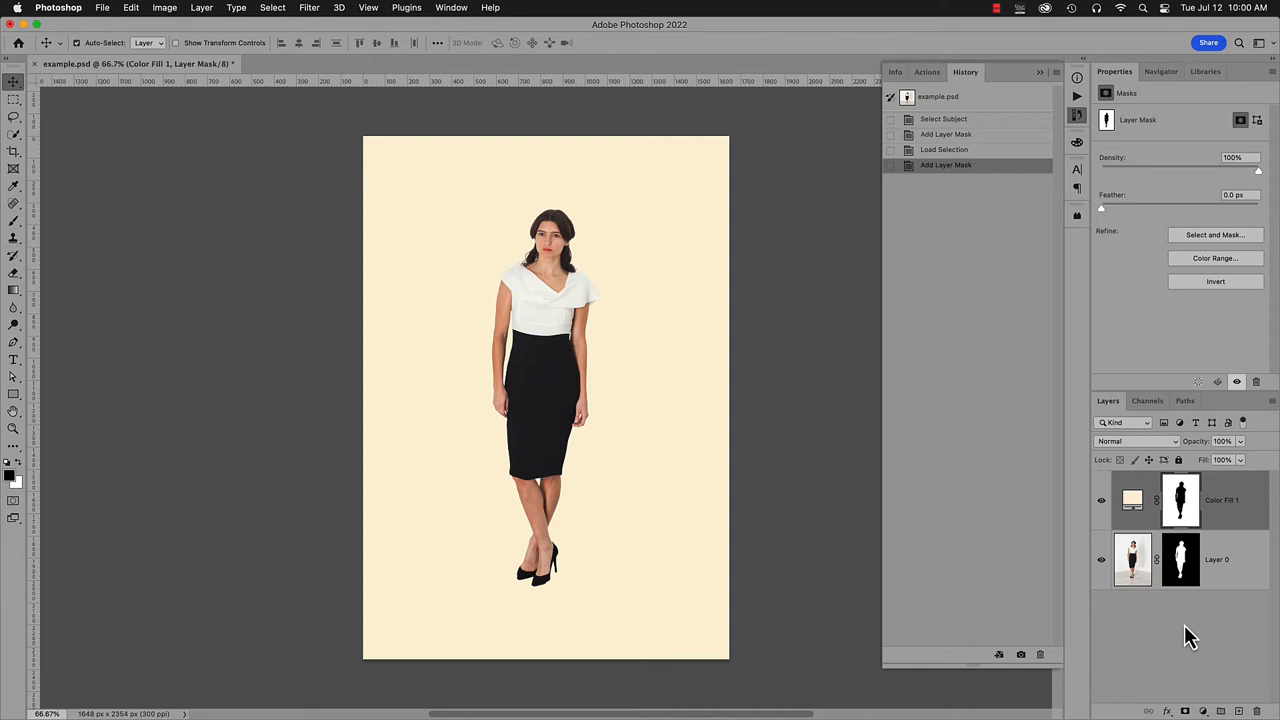
left_click(164, 7)
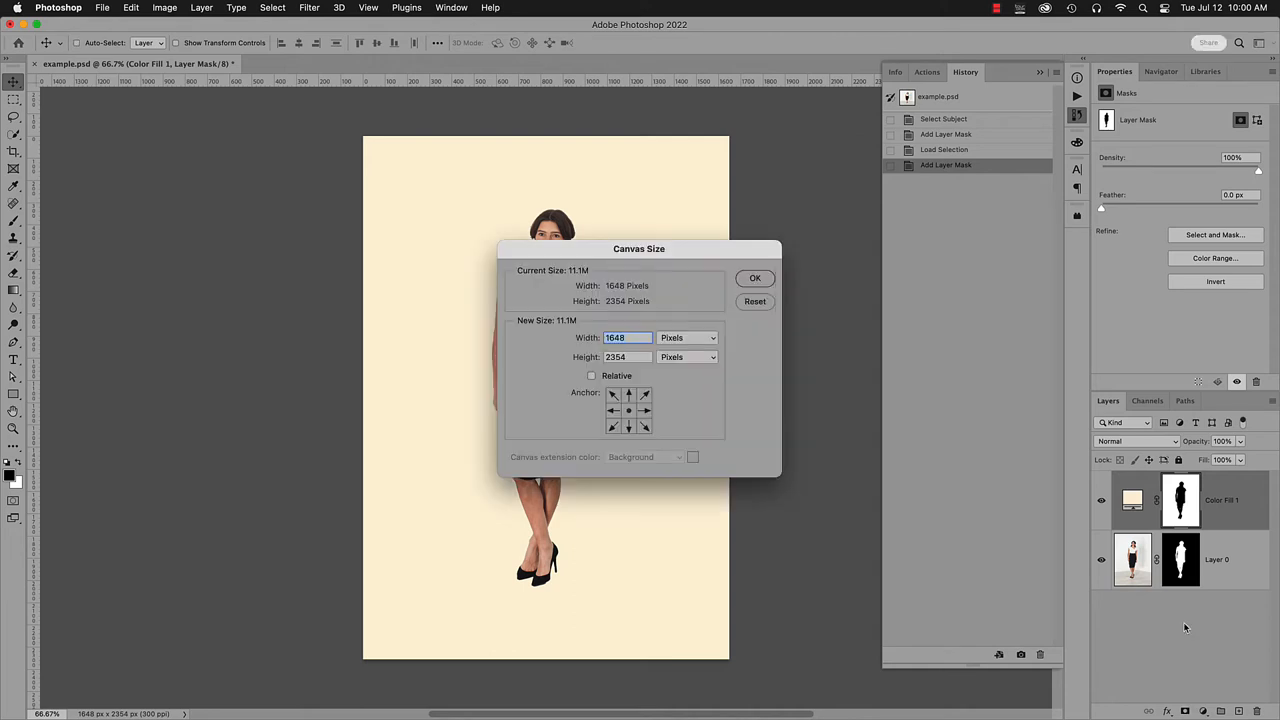
left_click(755, 278)
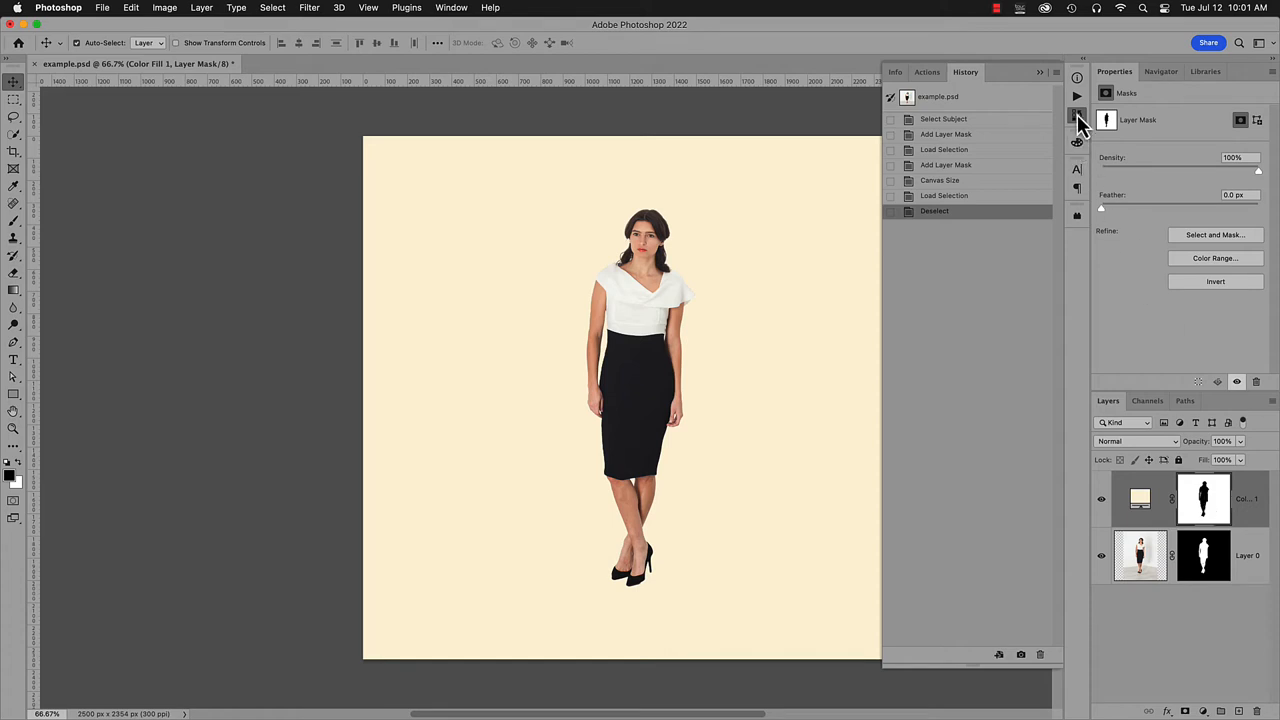
left_click(1055, 85)
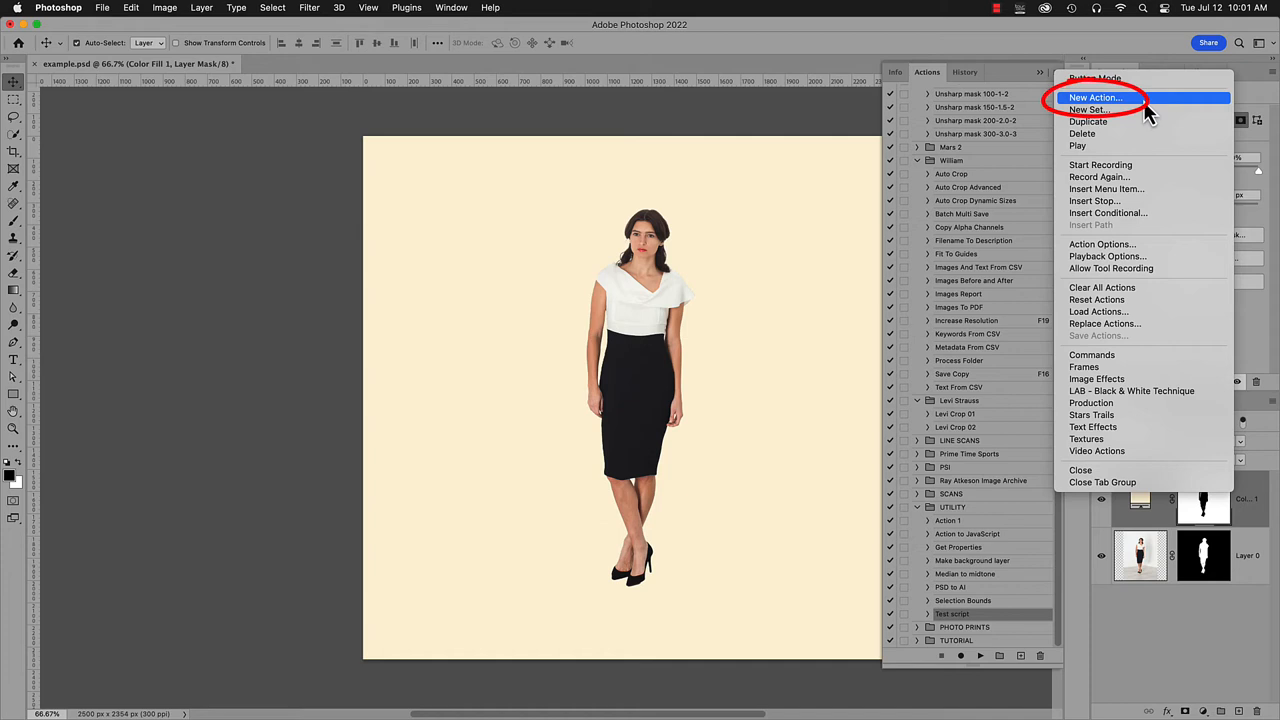
Create a new action named Fix mask in the UTILITY set and start recording it.
left_click(1095, 97)
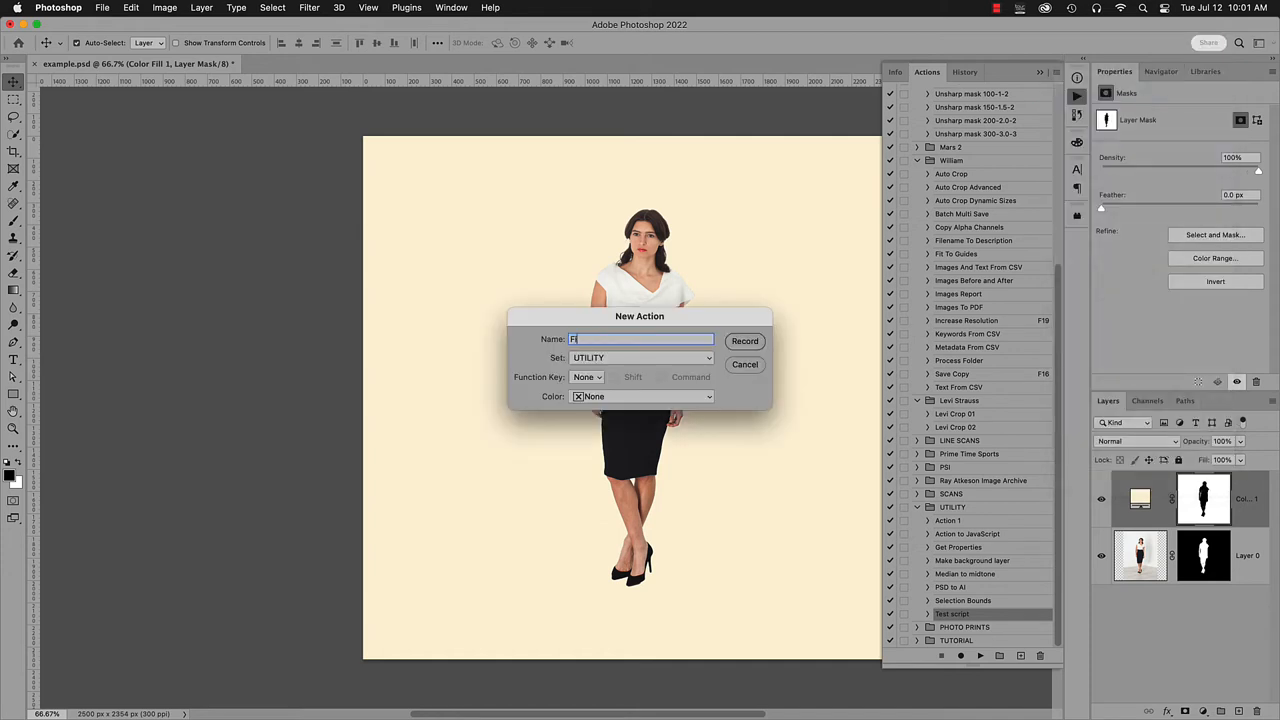
left_click(744, 340)
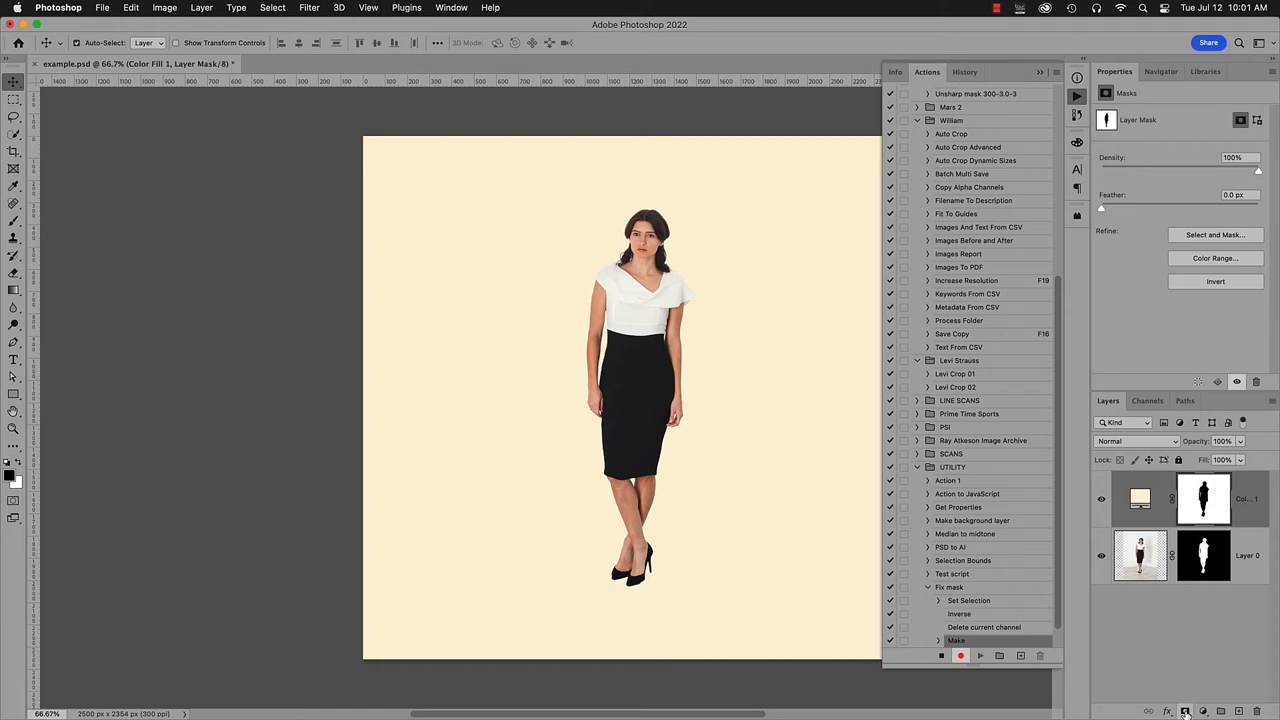
mouse_move(1197, 663)
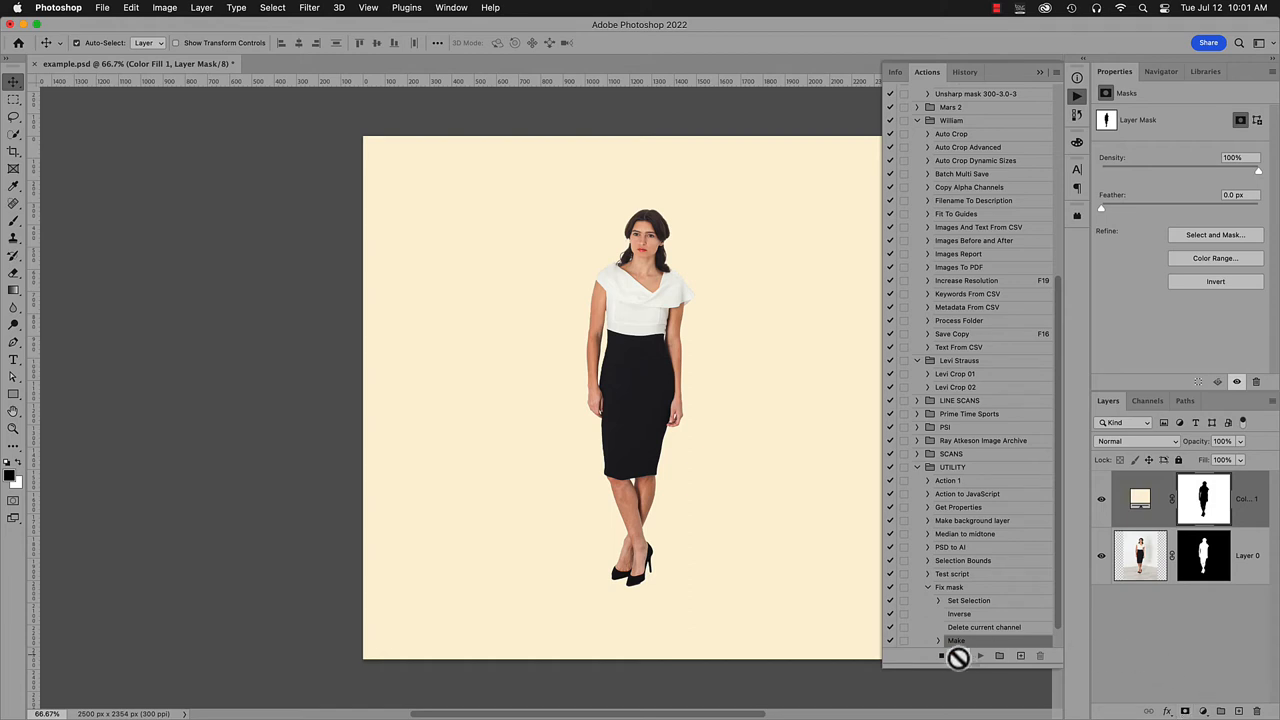
mouse_move(965, 660)
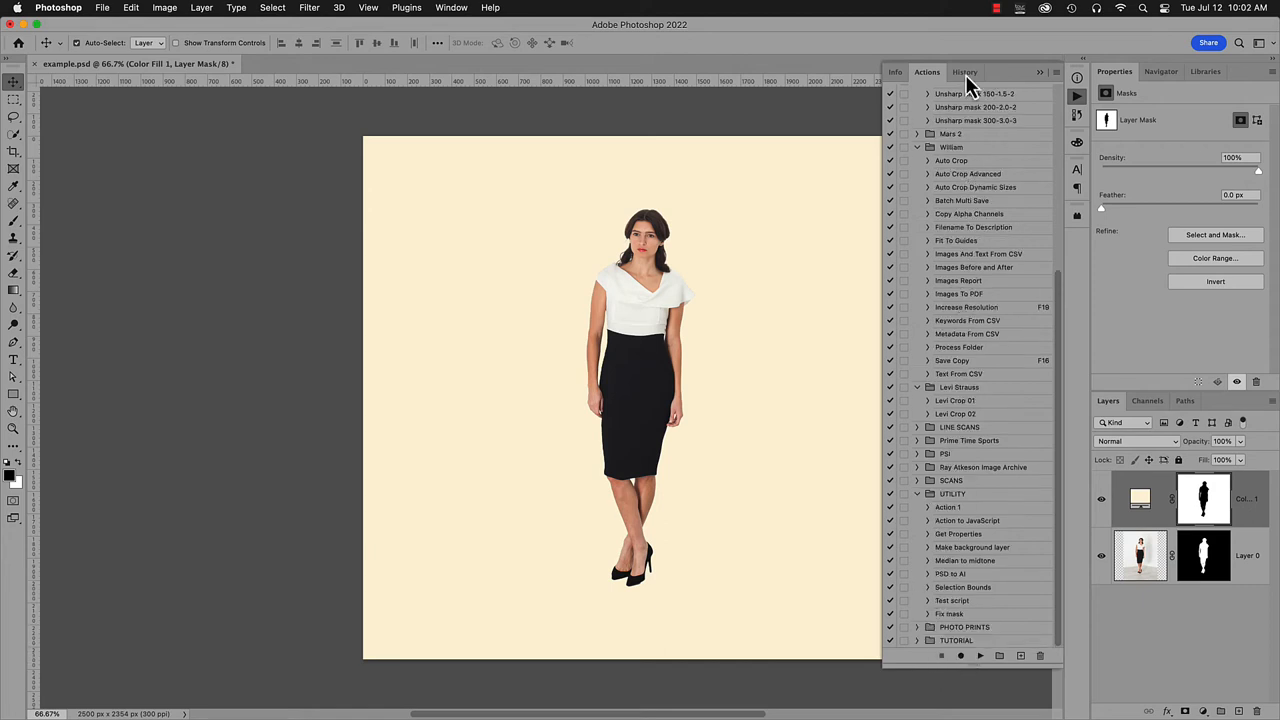
Revert to the narrow document in History, play Fix mask, and confirm the 2500 px canvas width.
left_click(965, 72)
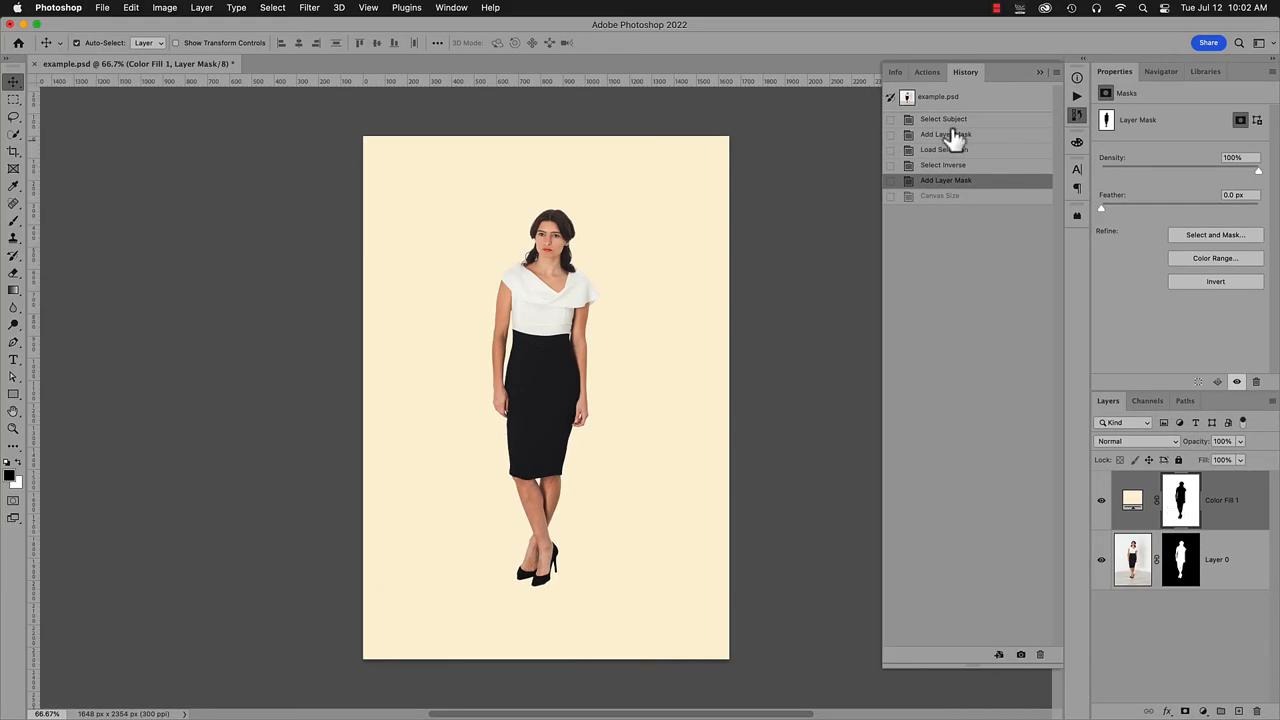
left_click(926, 72)
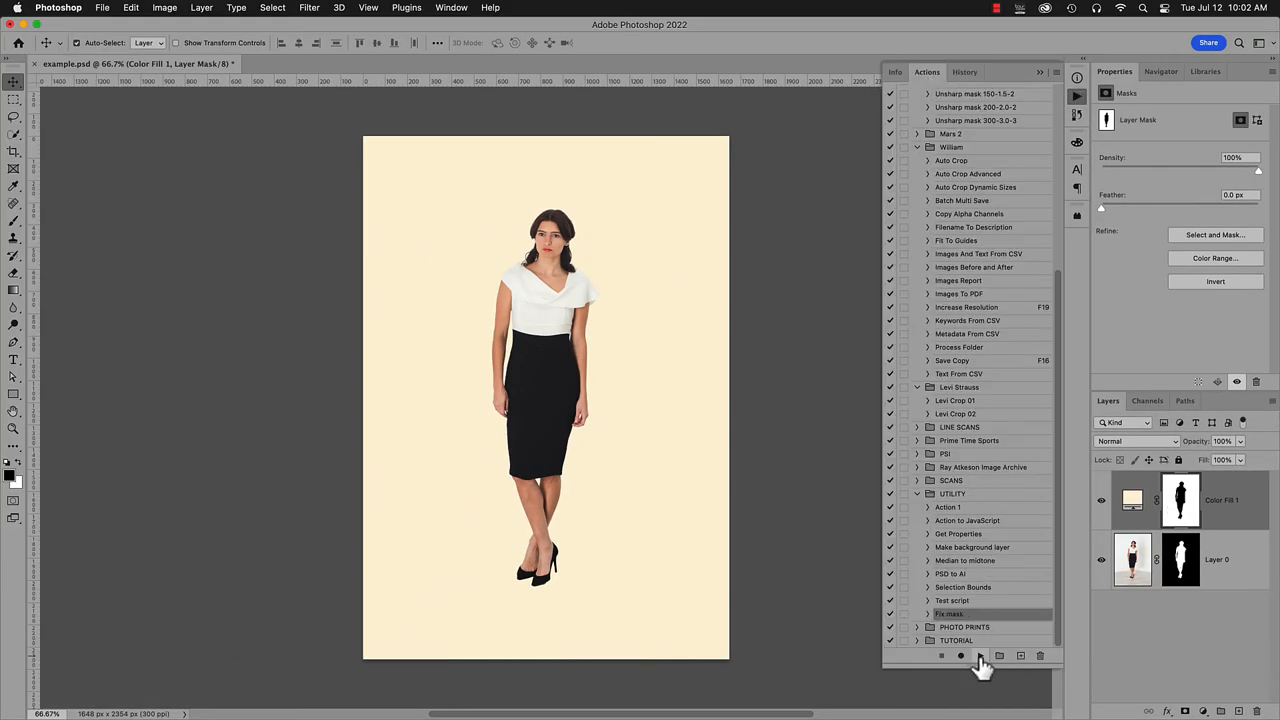
left_click(979, 655)
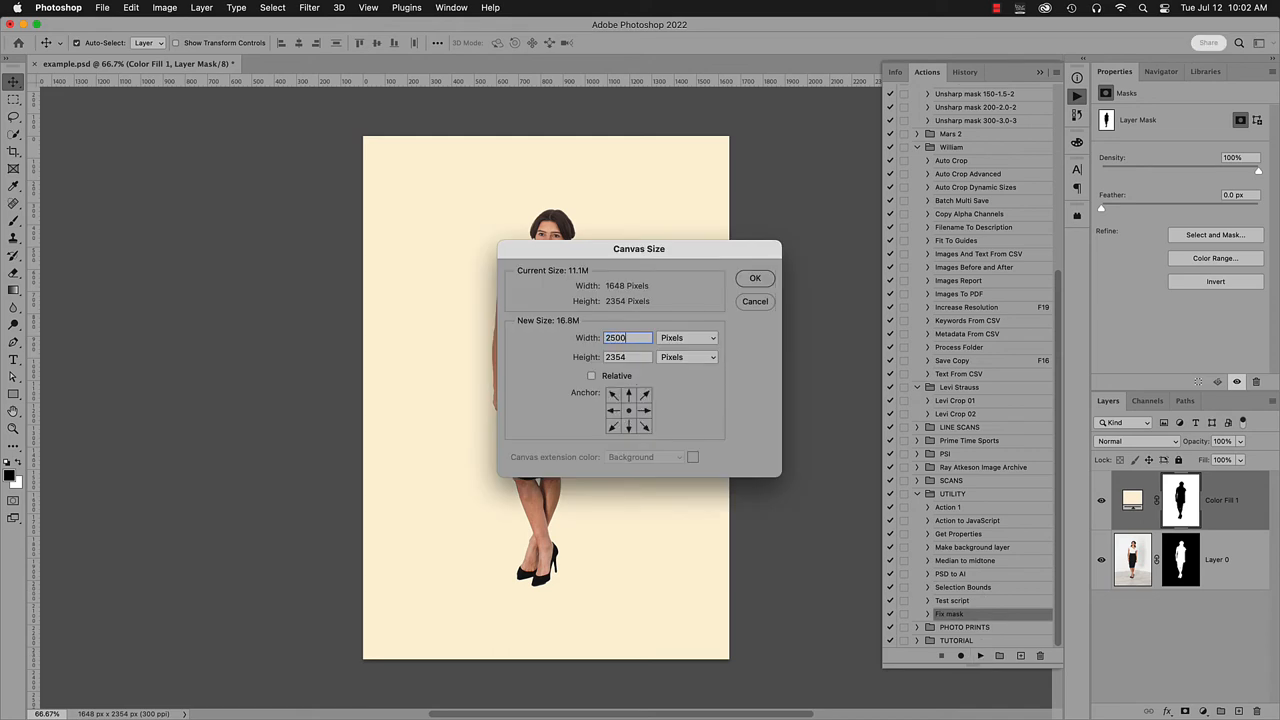
left_click(755, 278)
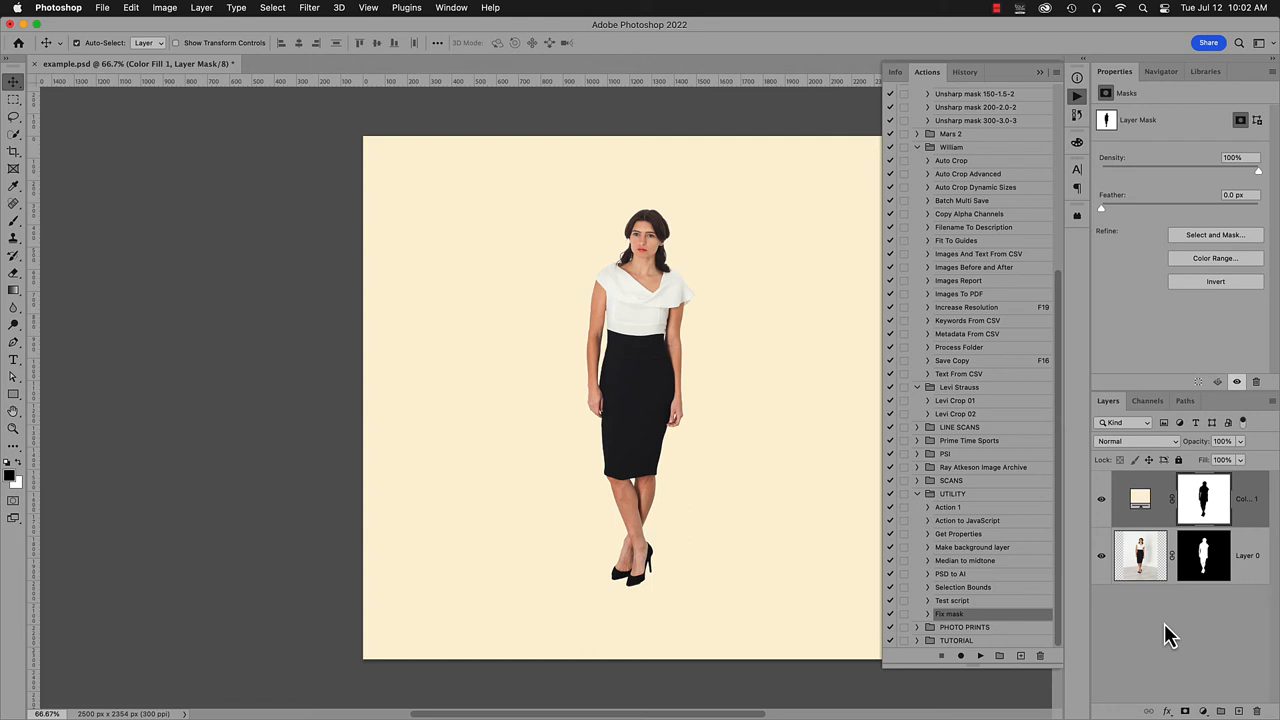
mouse_move(1080, 110)
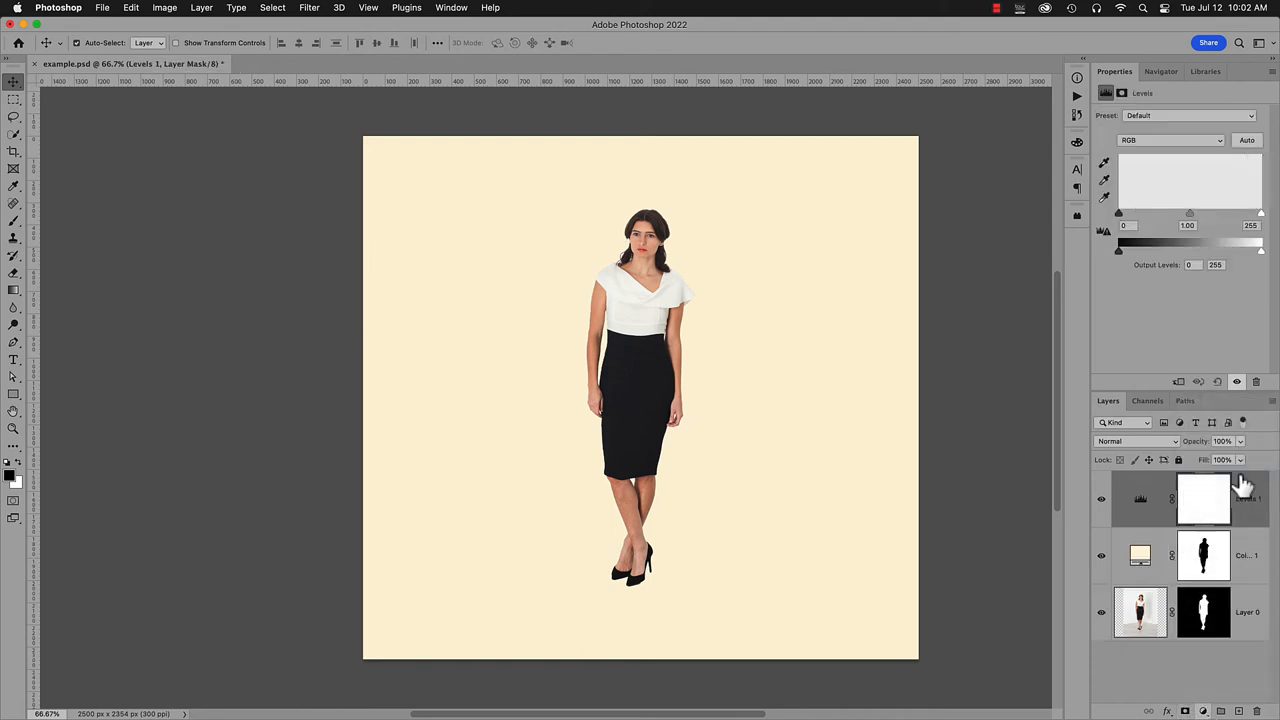
Target the new Levels 1 adjustment layer's white mask.
left_click(1203, 499)
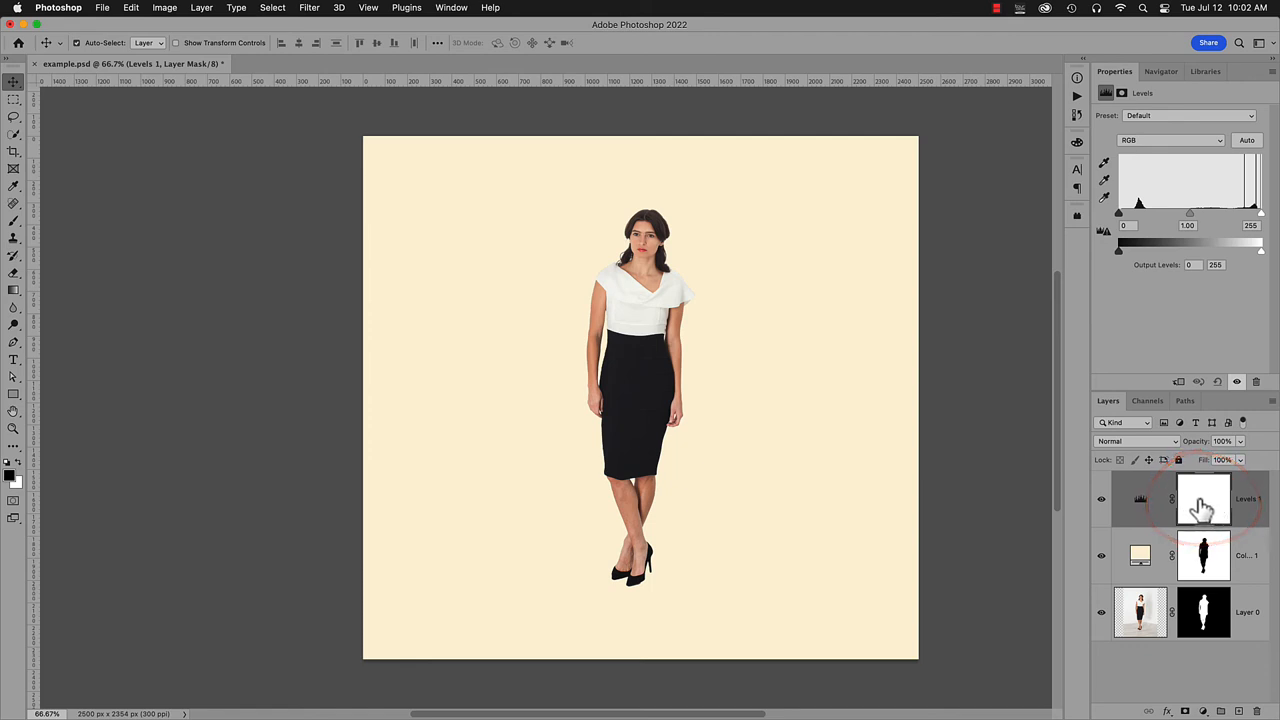
mouse_move(1205, 510)
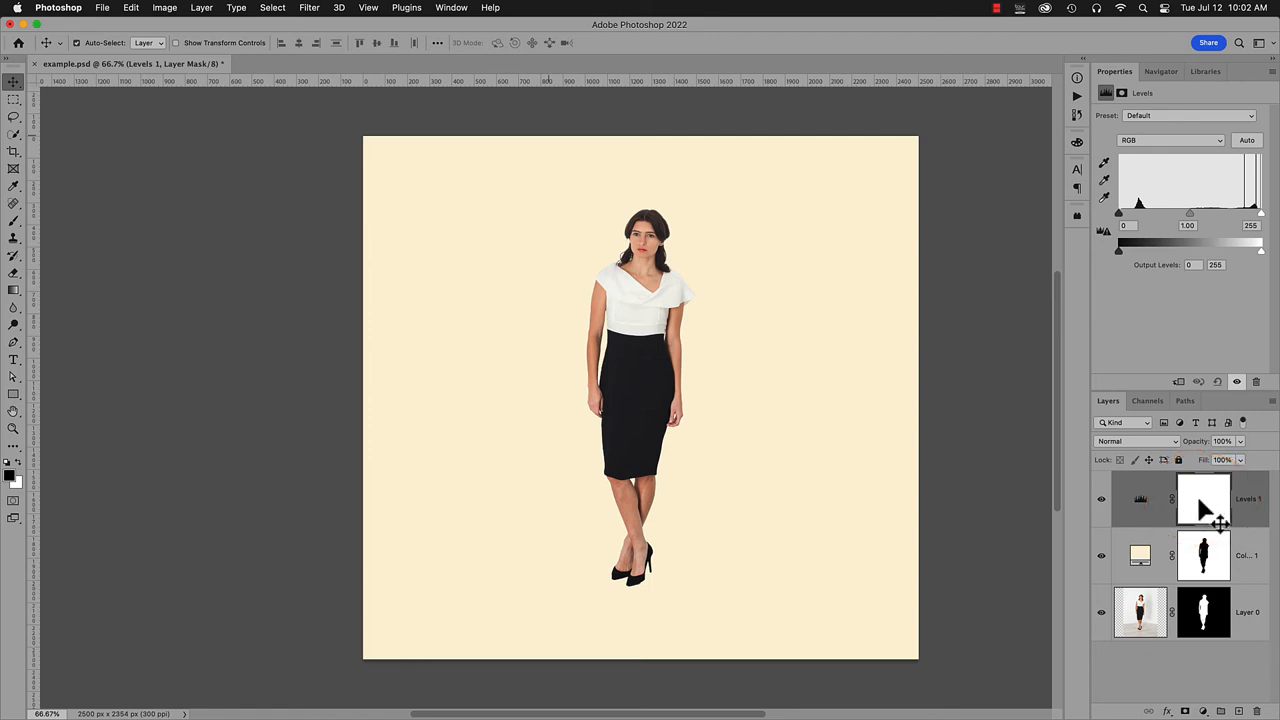
Show the Adjustments panel via Window and check its Add Mask by Default option.
left_click(451, 7)
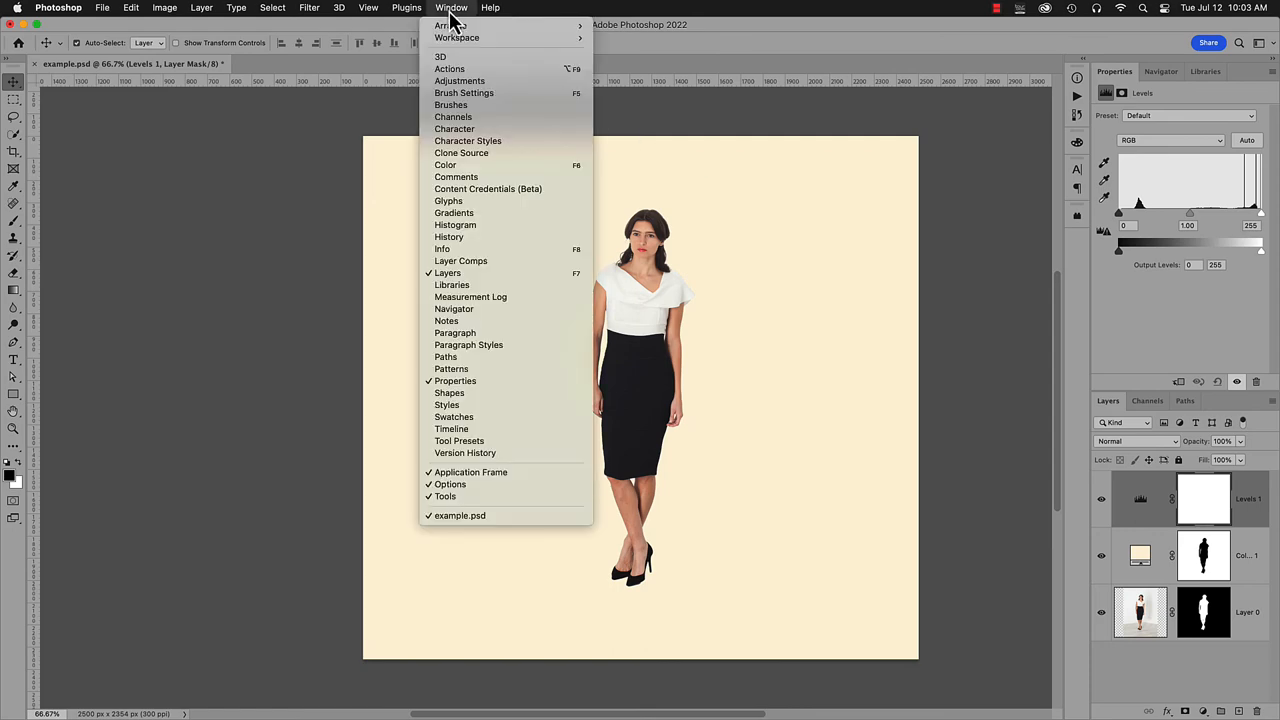
mouse_move(460, 81)
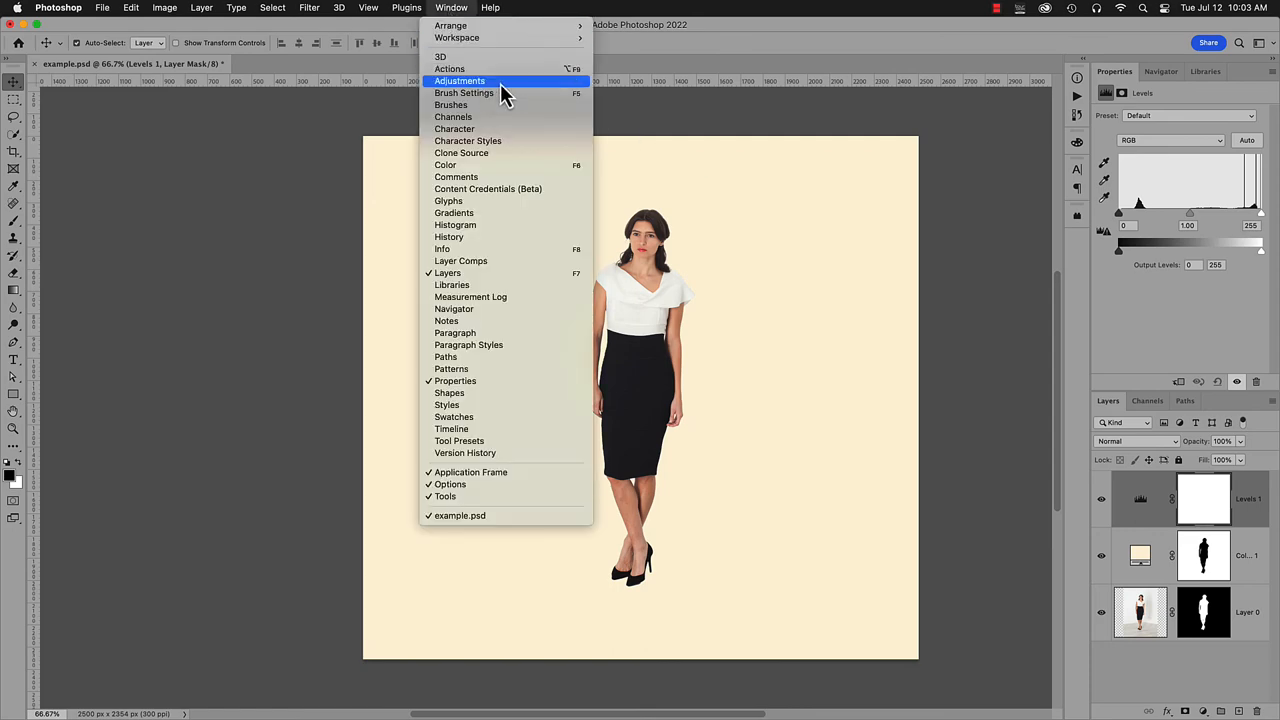
left_click(459, 80)
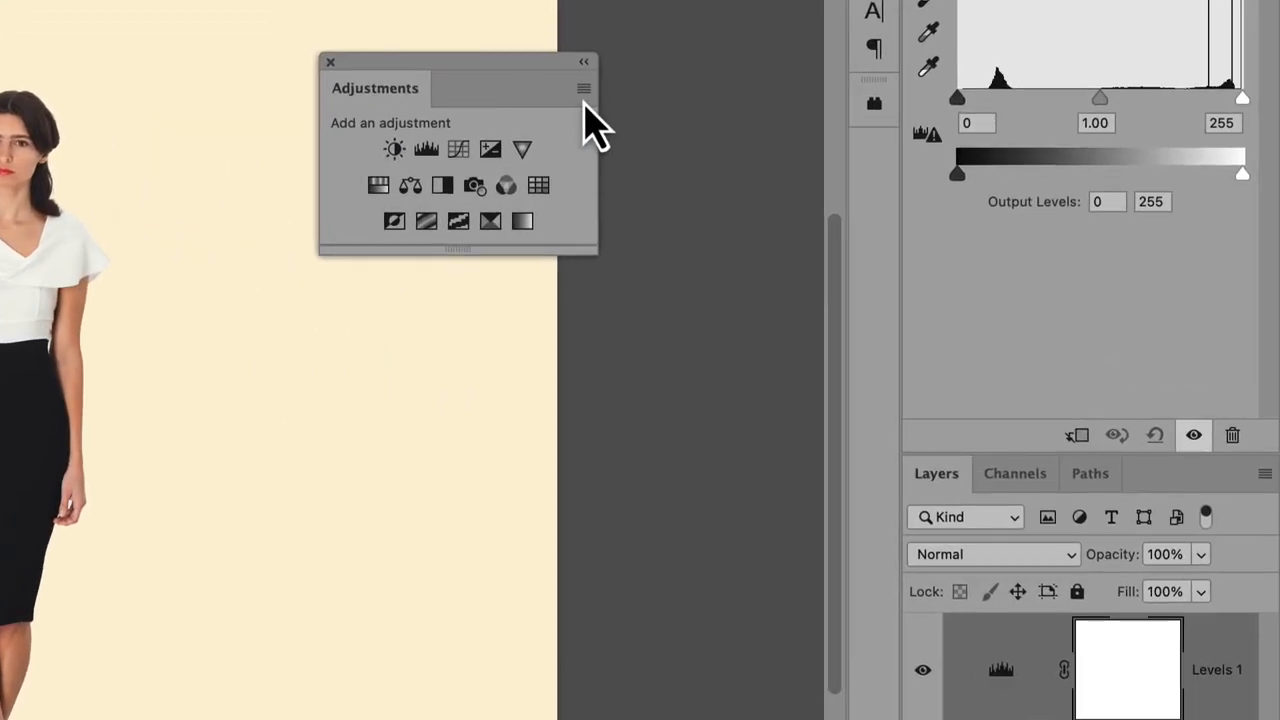
left_click(584, 88)
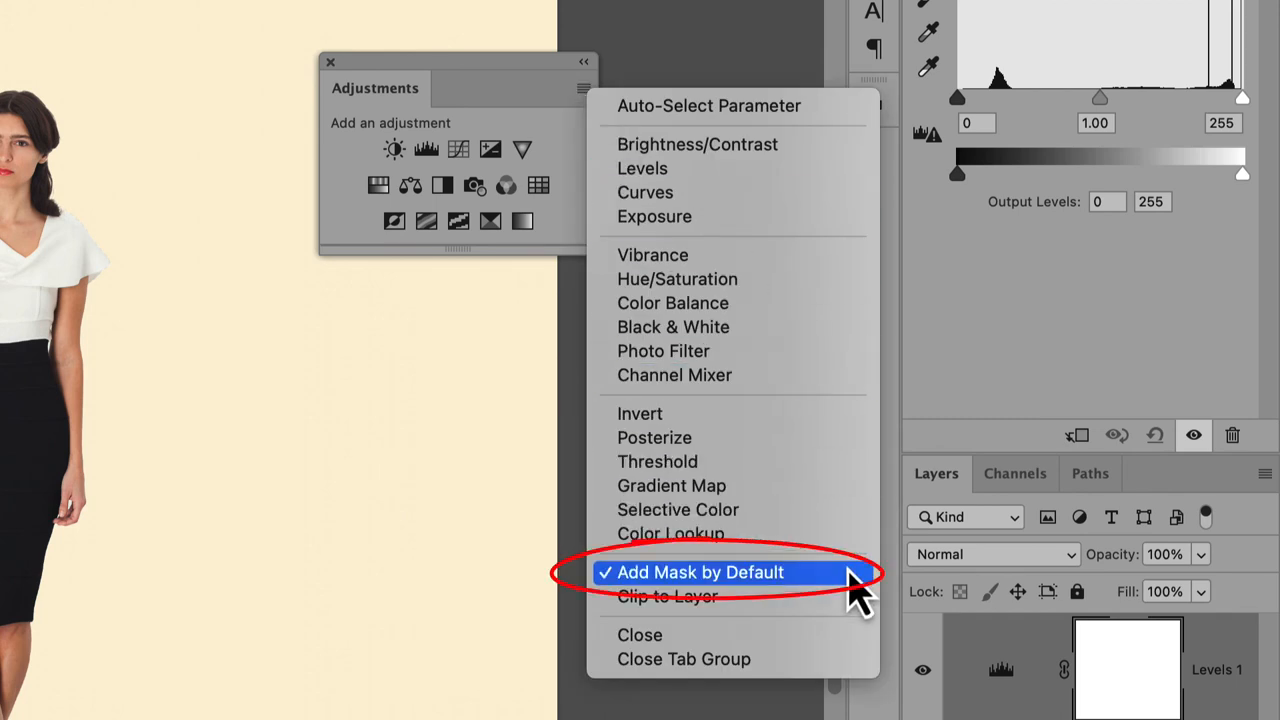
mouse_move(850, 572)
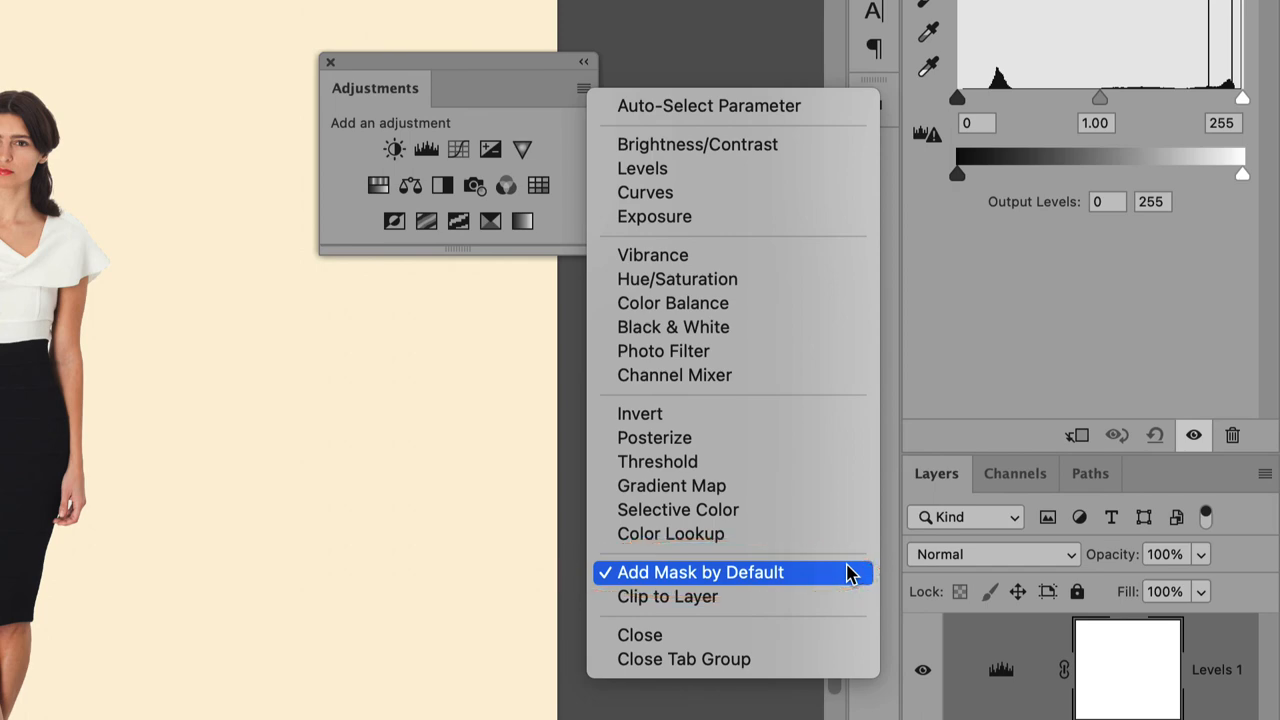
left_click(701, 572)
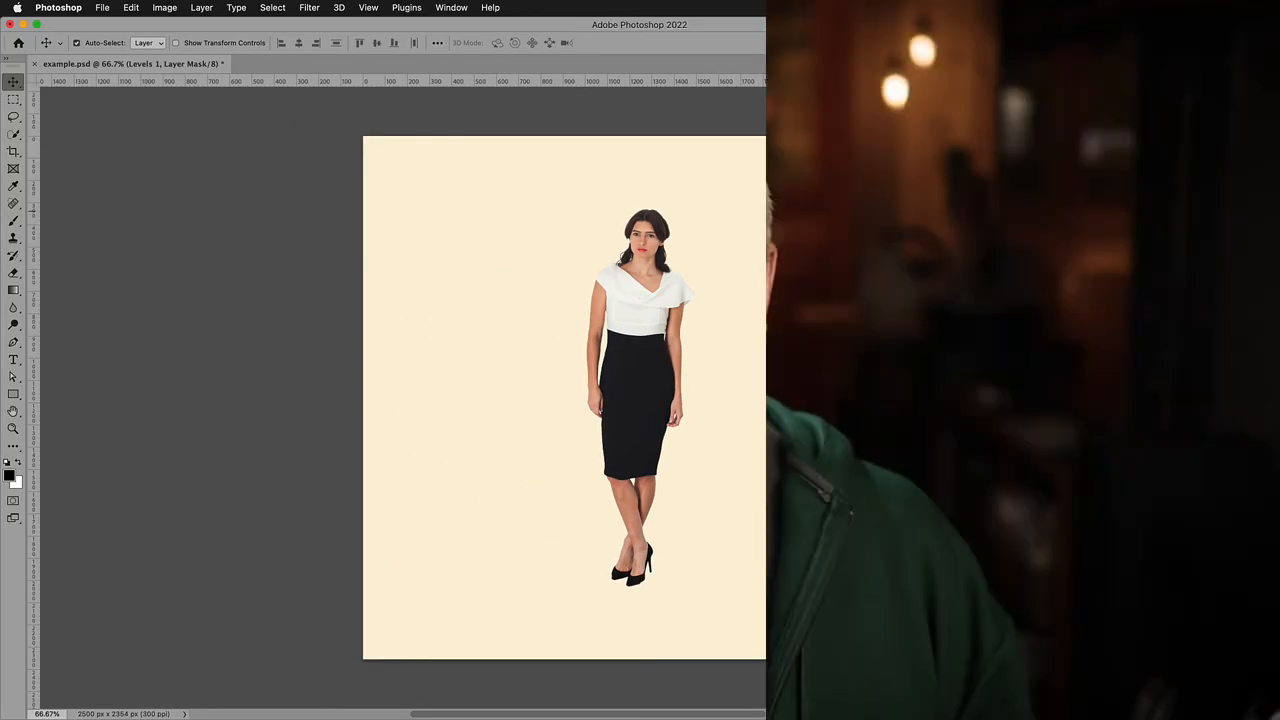